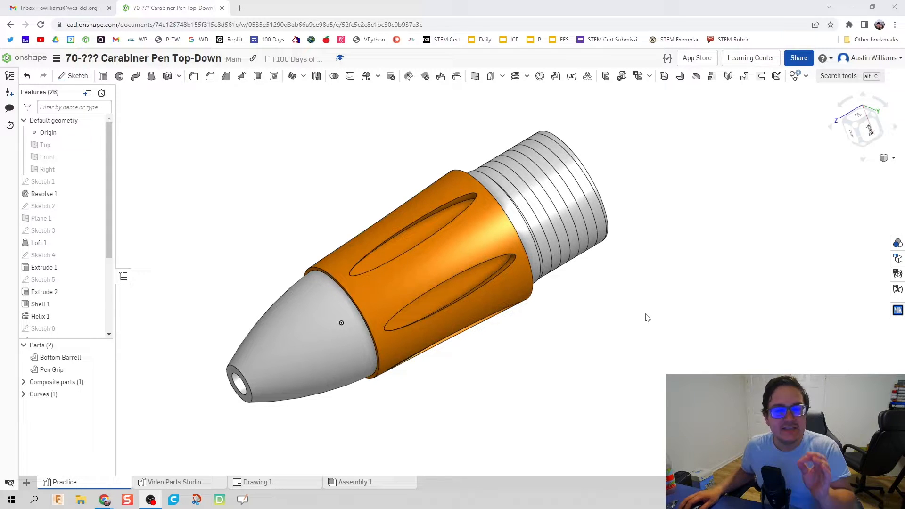
{"action": "mouse_move", "coordinate": [223, 313]}
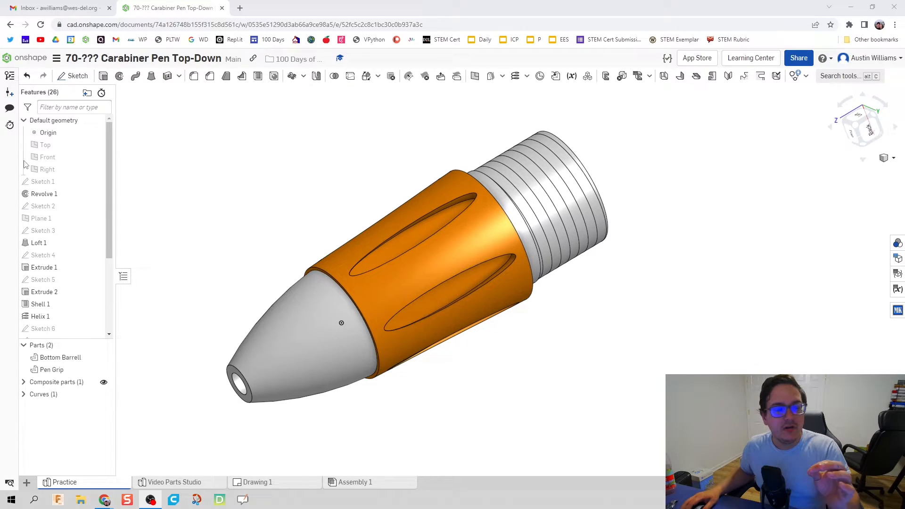
{"action": "mouse_move", "coordinate": [89, 264]}
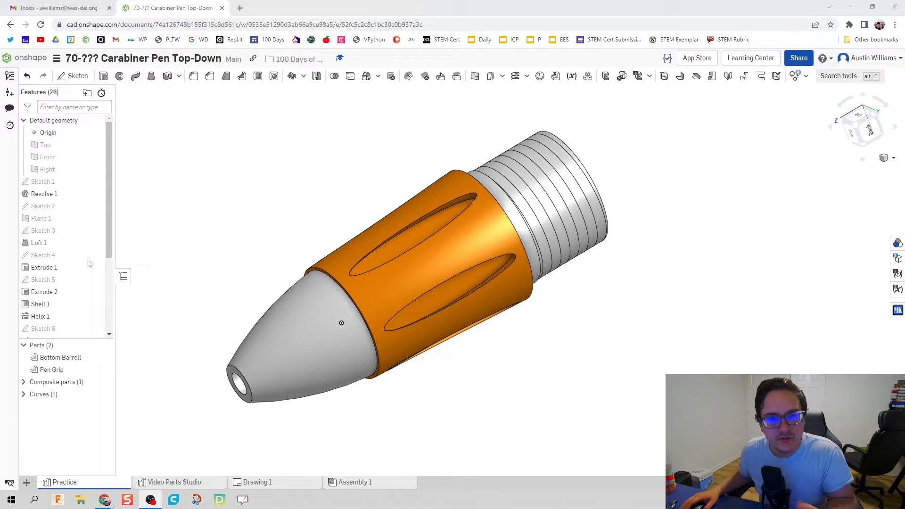
{"action": "mouse_move", "coordinate": [165, 428]}
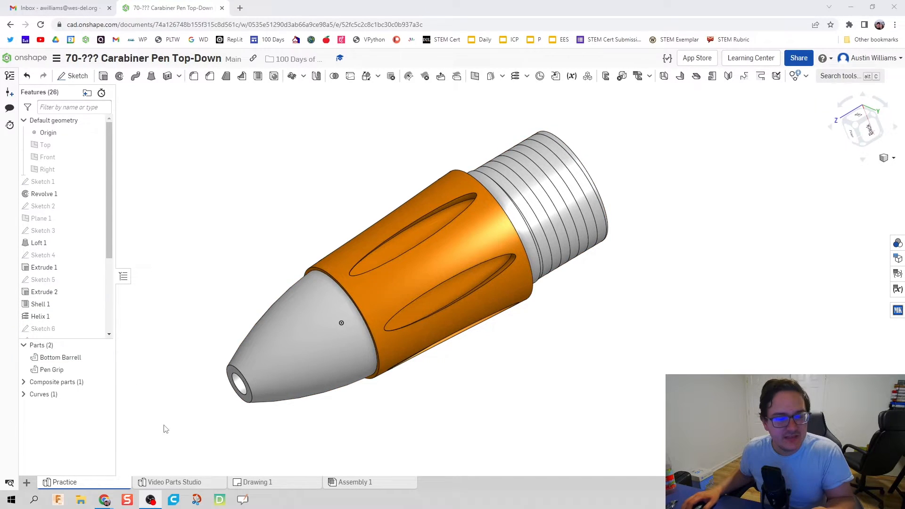
{"action": "mouse_move", "coordinate": [206, 487]}
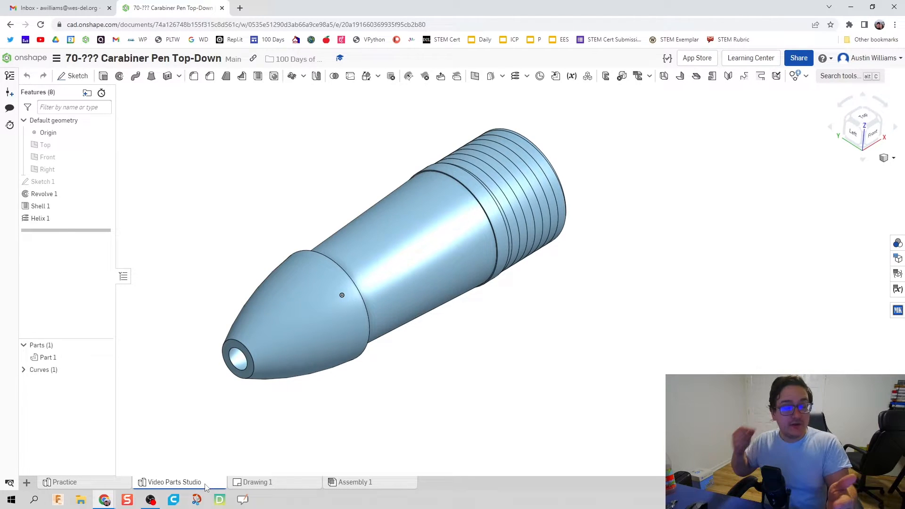
{"action": "mouse_move", "coordinate": [181, 466]}
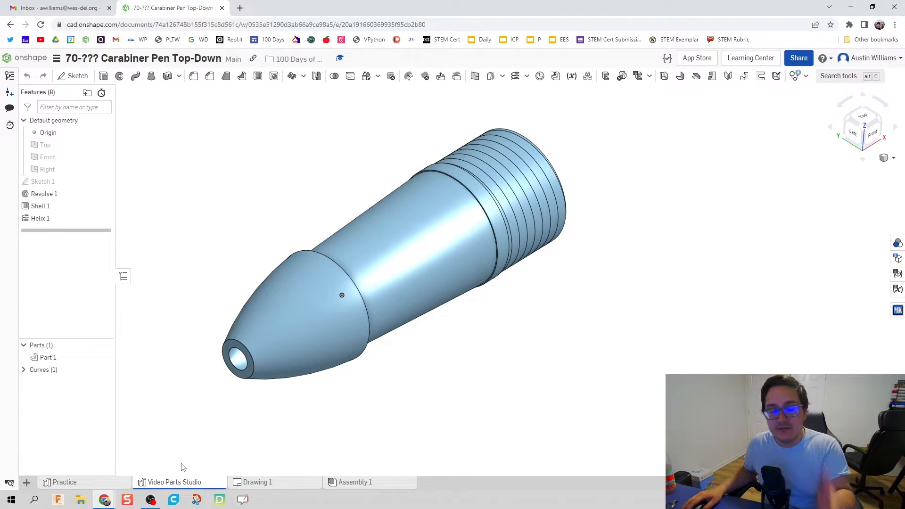
{"action": "mouse_move", "coordinate": [287, 406]}
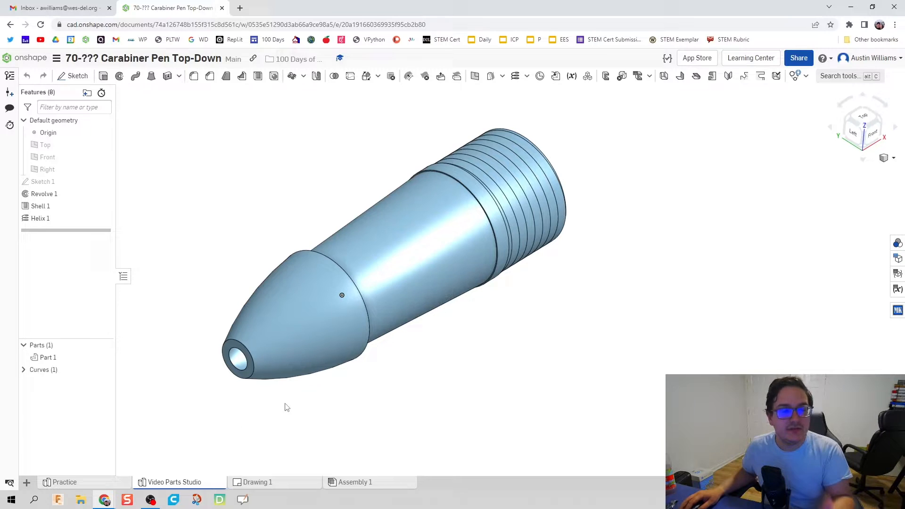
{"action": "mouse_move", "coordinate": [214, 267]}
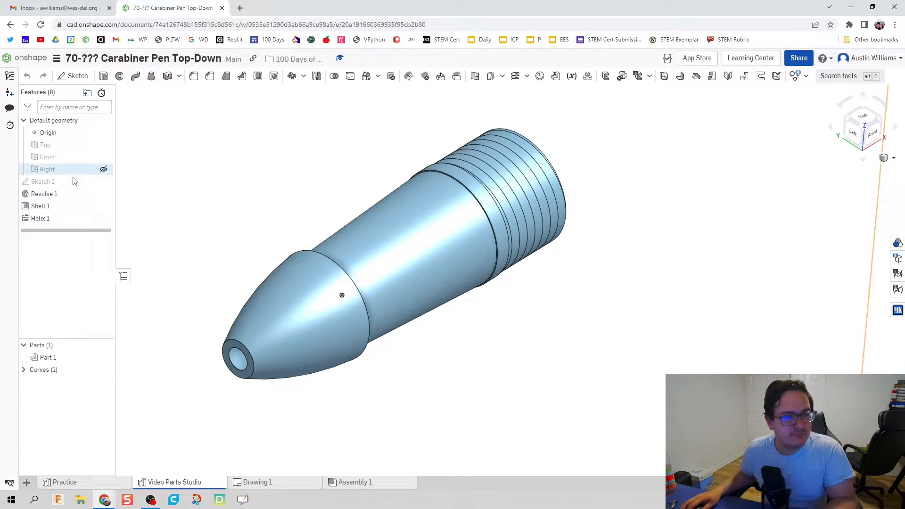
- Edit Sketch 1 in Front view and draw a line above the barrel's middle segment
{"action": "double_click", "coordinate": [43, 181]}
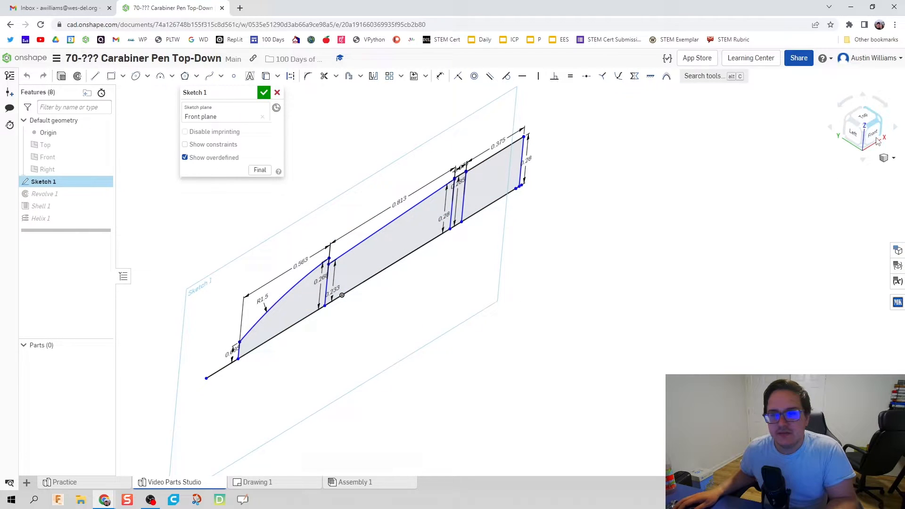
{"action": "left_click", "coordinate": [873, 134]}
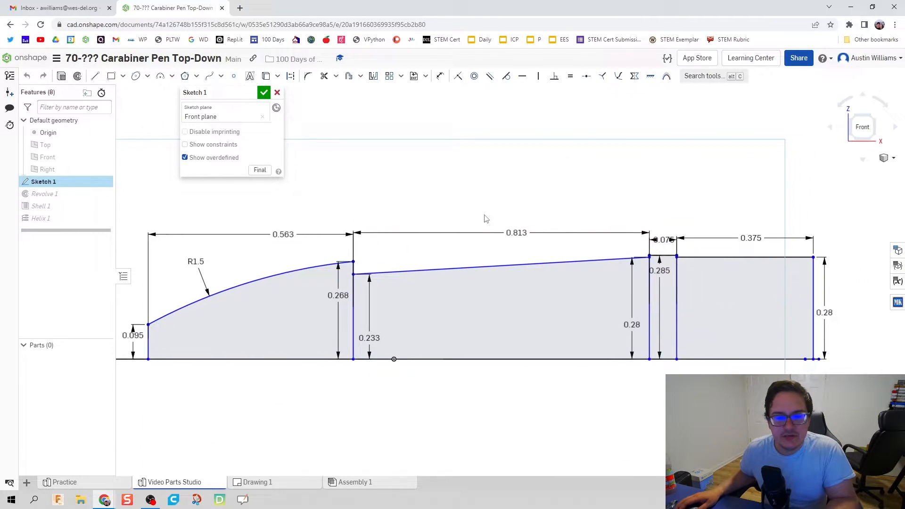
{"action": "left_click", "coordinate": [515, 233]}
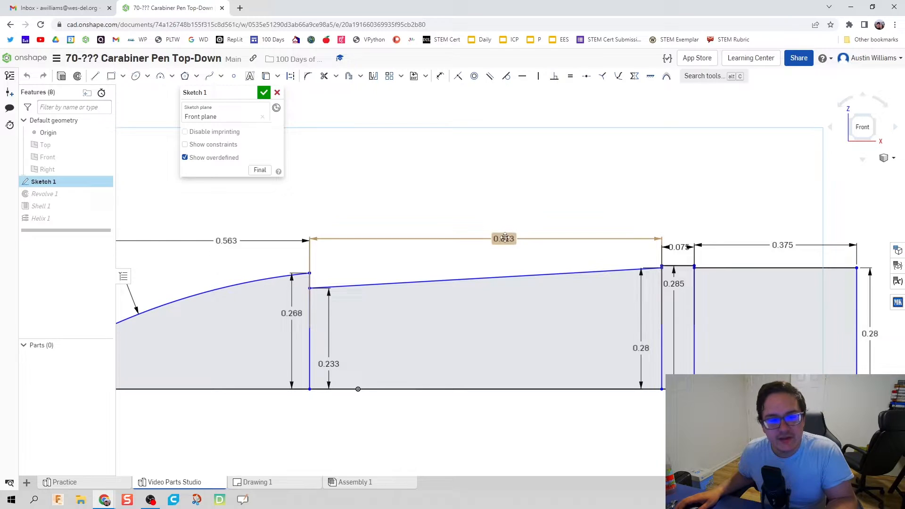
{"action": "left_click", "coordinate": [411, 264]}
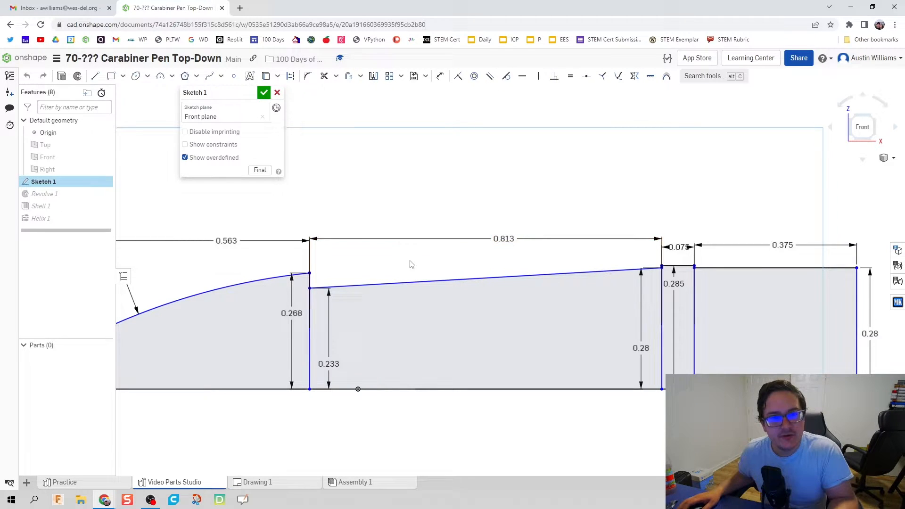
{"action": "mouse_move", "coordinate": [392, 283]}
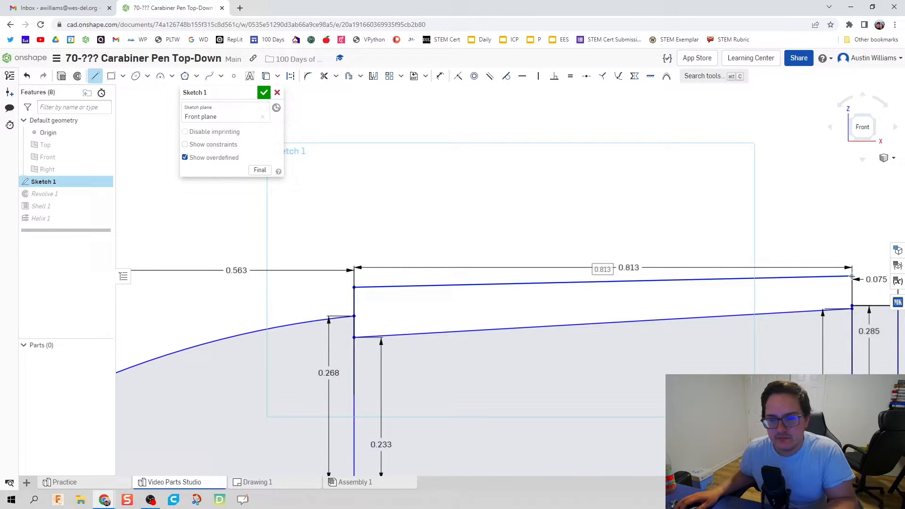
- Dimension the gap between the new line and the original edge to 0.05
{"action": "left_click", "coordinate": [548, 324]}
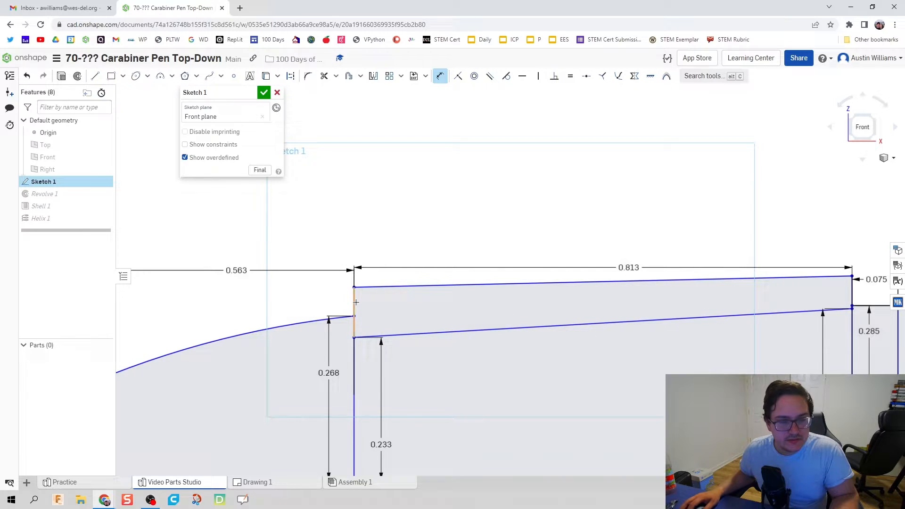
{"action": "left_click", "coordinate": [354, 302]}
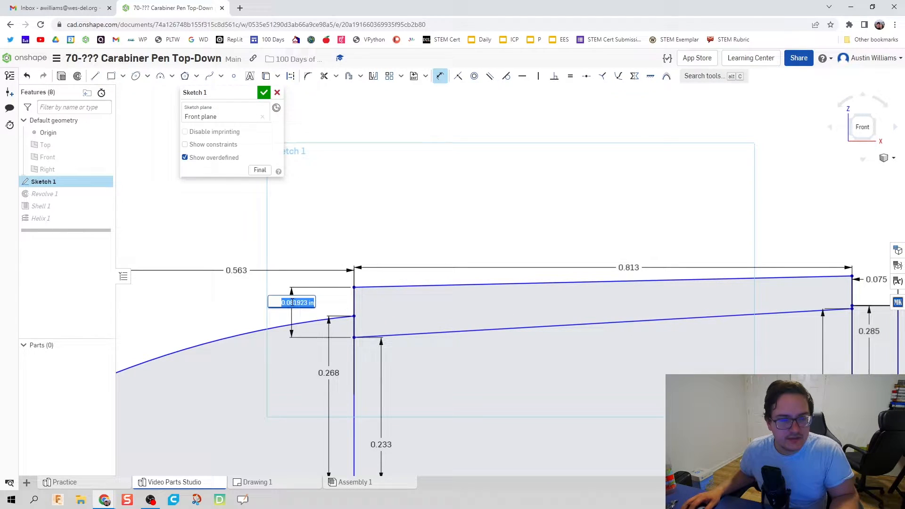
{"action": "type", "text": "0.05"}
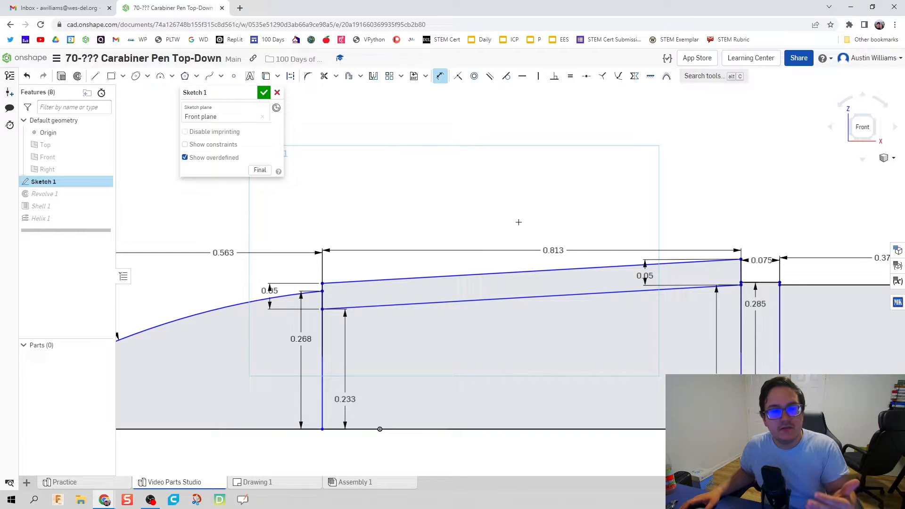
{"action": "mouse_move", "coordinate": [515, 206]}
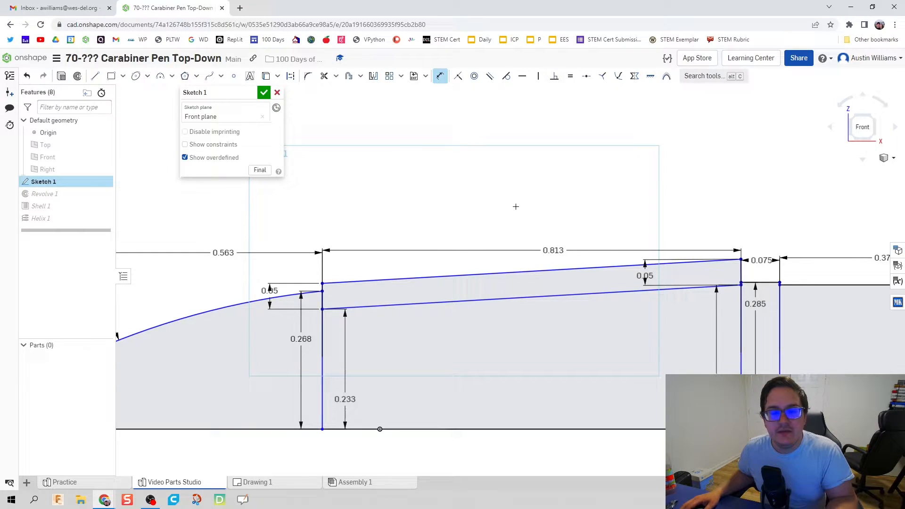
{"action": "mouse_move", "coordinate": [260, 105]}
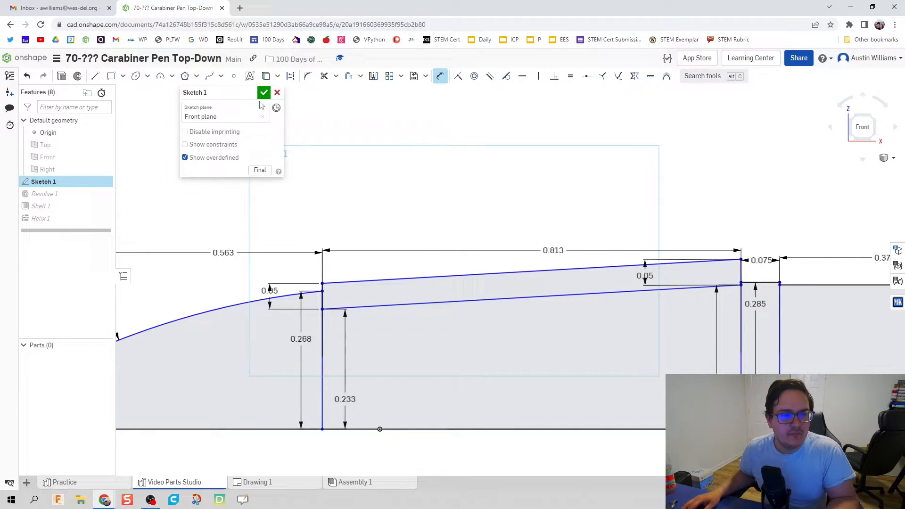
- Revolve the thin Sketch 1 strip a full turn about the sketch edge, adding it to Part 1
{"action": "left_click", "coordinate": [264, 93]}
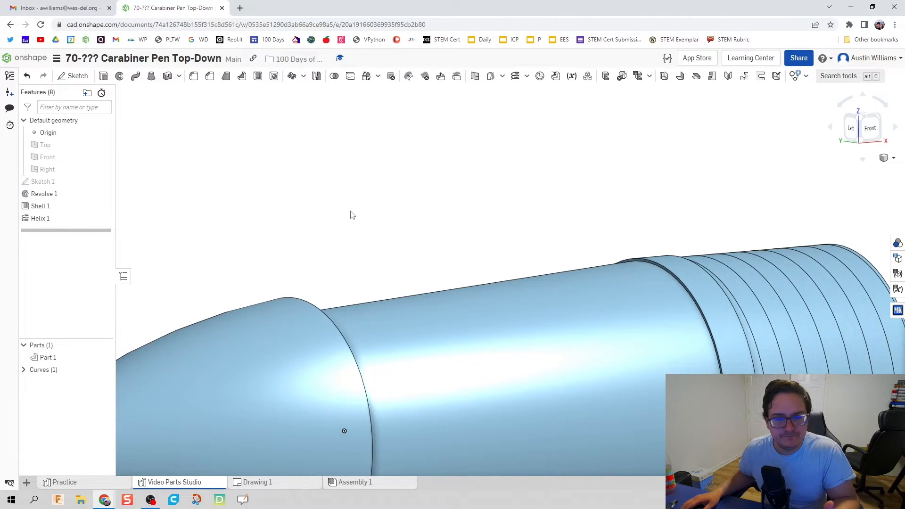
{"action": "left_click_drag", "start_coordinate": [346, 213], "coordinate": [287, 212]}
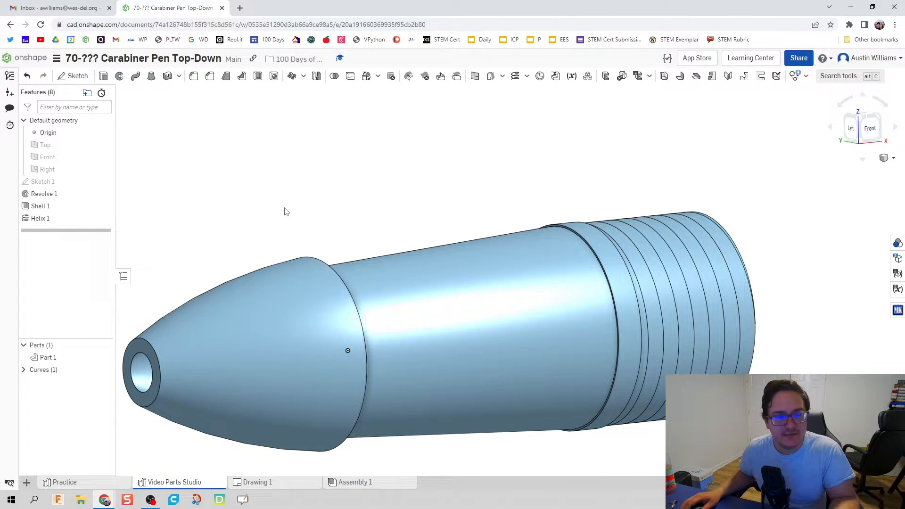
{"action": "left_click", "coordinate": [43, 181]}
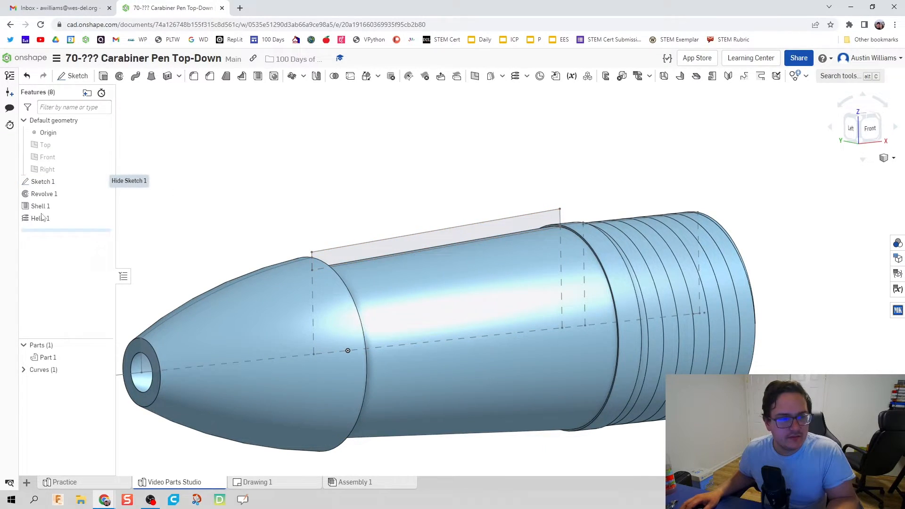
{"action": "left_click", "coordinate": [42, 181]}
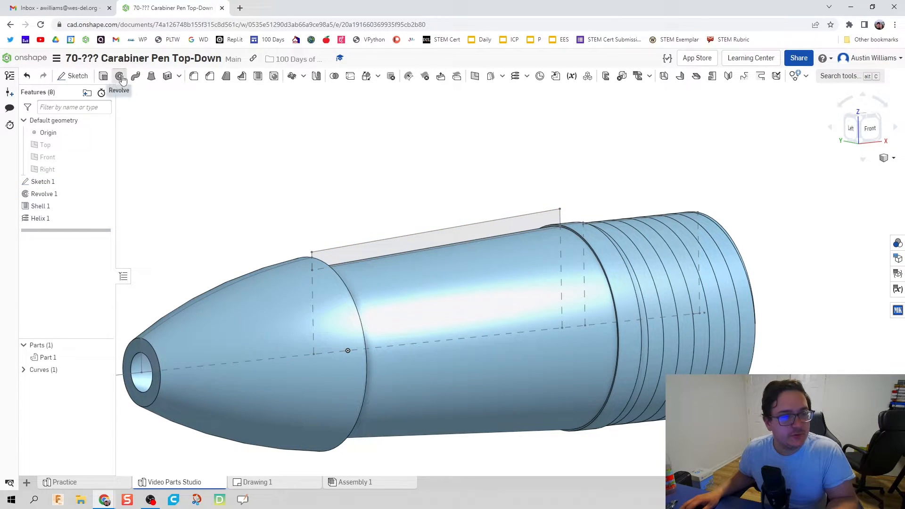
{"action": "left_click", "coordinate": [118, 76]}
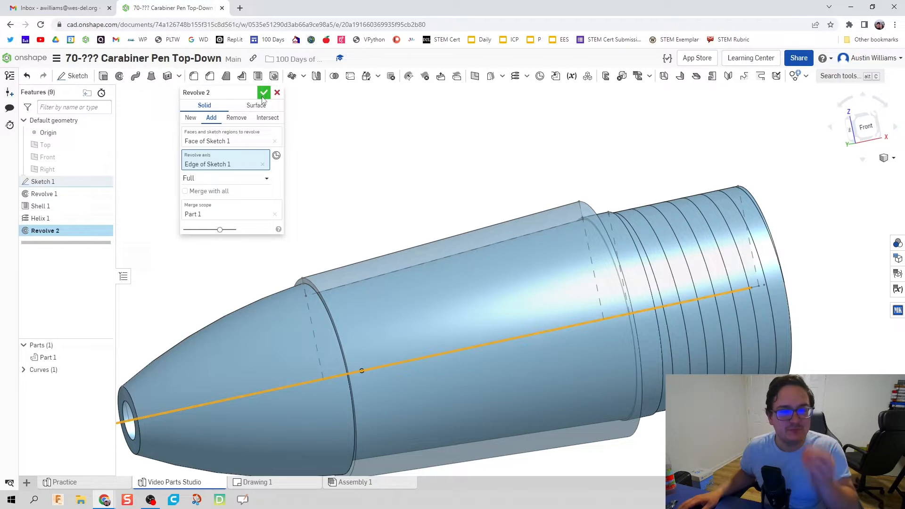
{"action": "left_click", "coordinate": [263, 93]}
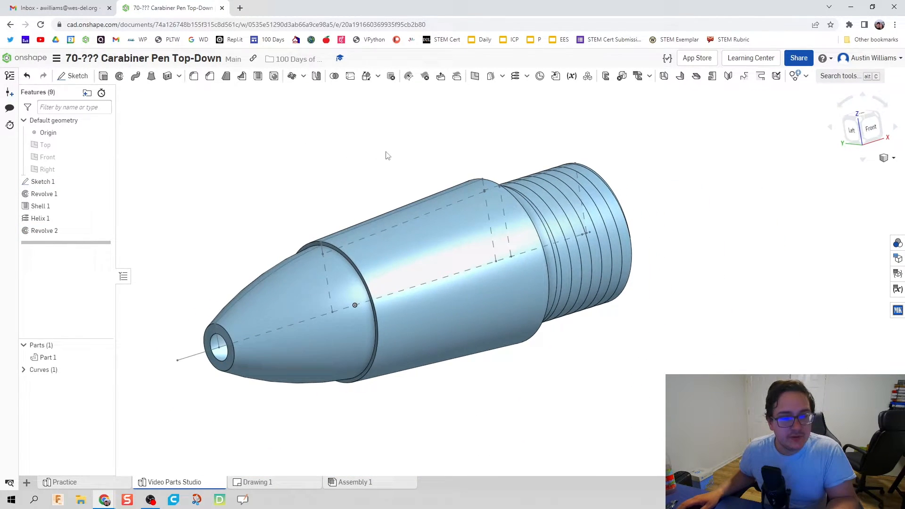
- Switch Revolve 2 to New so the grip band becomes separate Part 2
{"action": "left_click", "coordinate": [45, 230]}
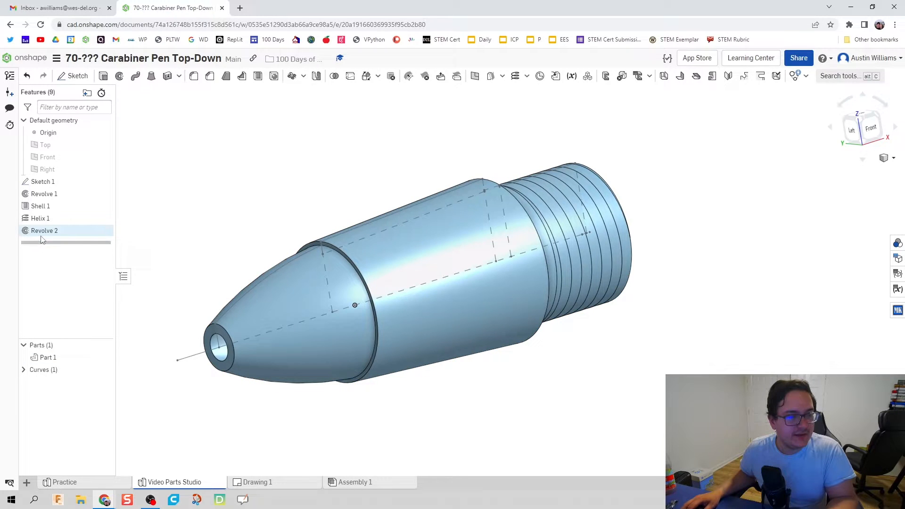
{"action": "double_click", "coordinate": [44, 230]}
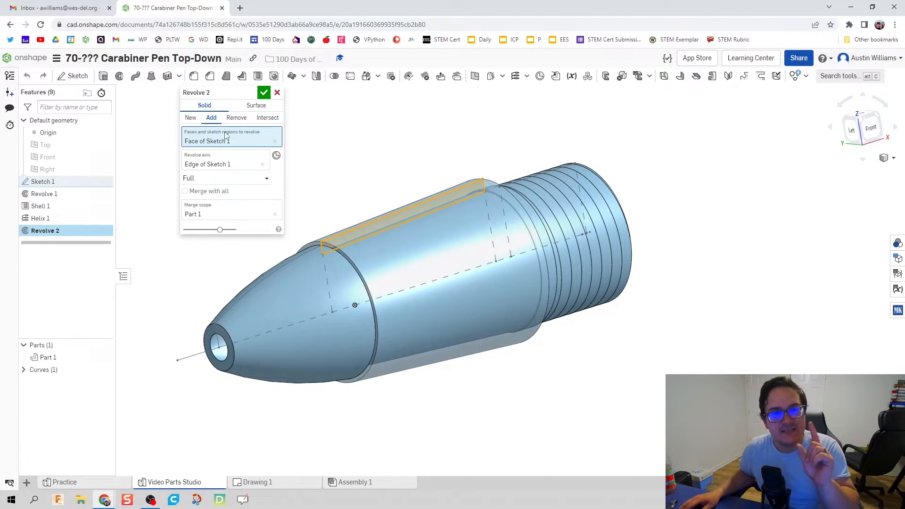
{"action": "left_click", "coordinate": [190, 118]}
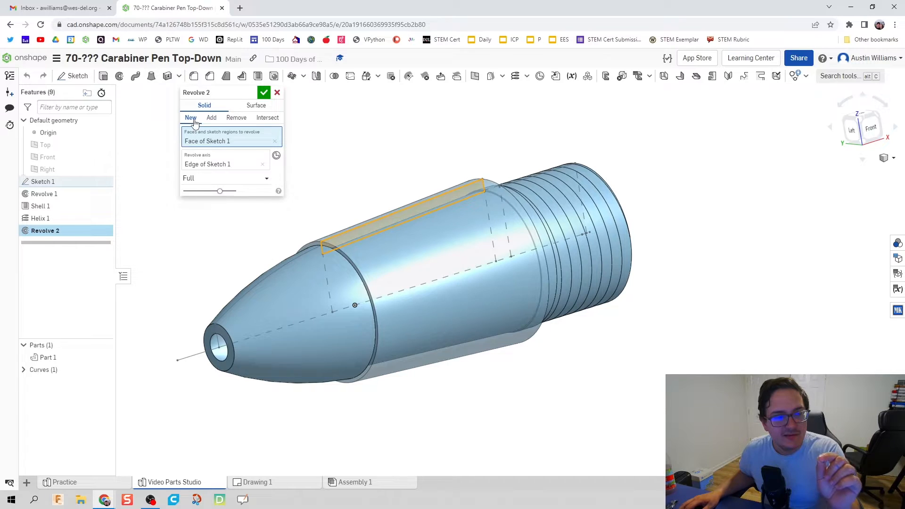
{"action": "left_click", "coordinate": [264, 92]}
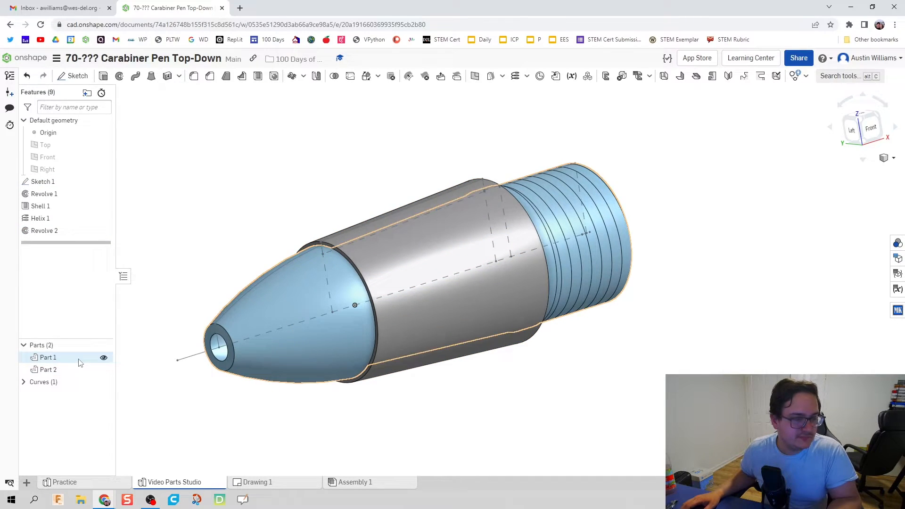
- Rename Part 1 to 'Barrel Bottom' and Part 2 to 'Grip'
{"action": "double_click", "coordinate": [48, 357]}
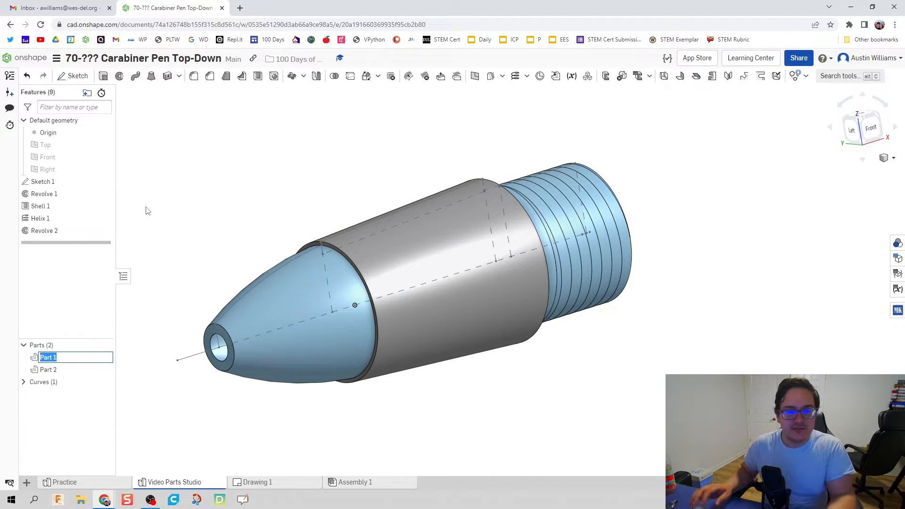
{"action": "mouse_move", "coordinate": [128, 218]}
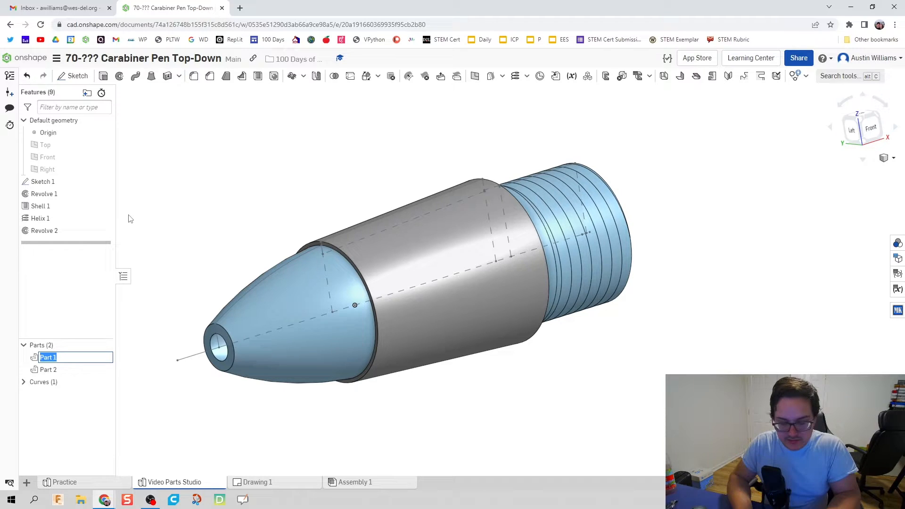
{"action": "type", "text": "Barrel Bottom"}
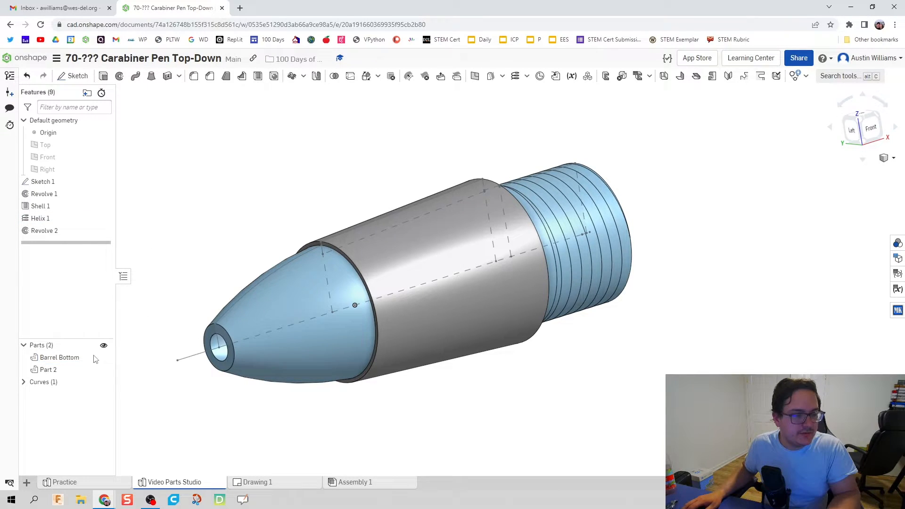
{"action": "right_click", "coordinate": [48, 369]}
{"action": "type", "text": "Grip"}
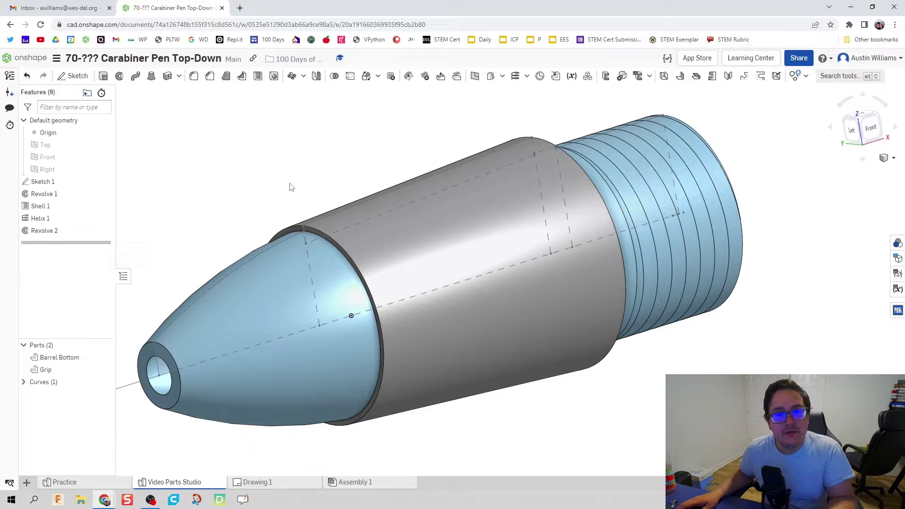
{"action": "mouse_move", "coordinate": [279, 182]}
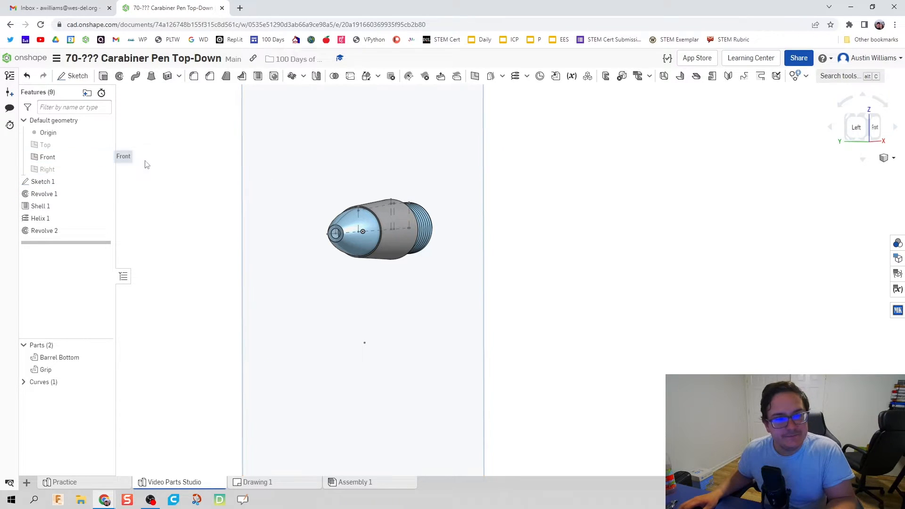
- Create Plane 1 offset from the Front plane and begin Sketch 2
{"action": "left_click", "coordinate": [47, 157]}
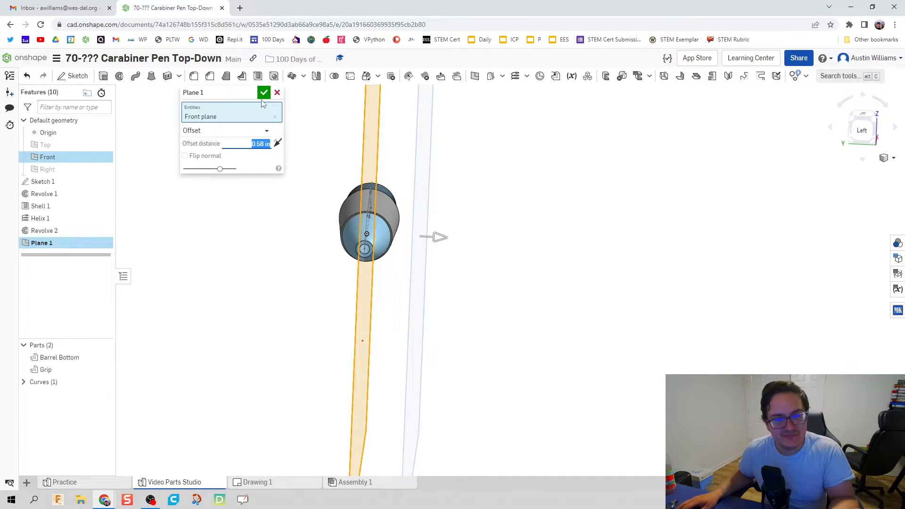
{"action": "left_click", "coordinate": [264, 92]}
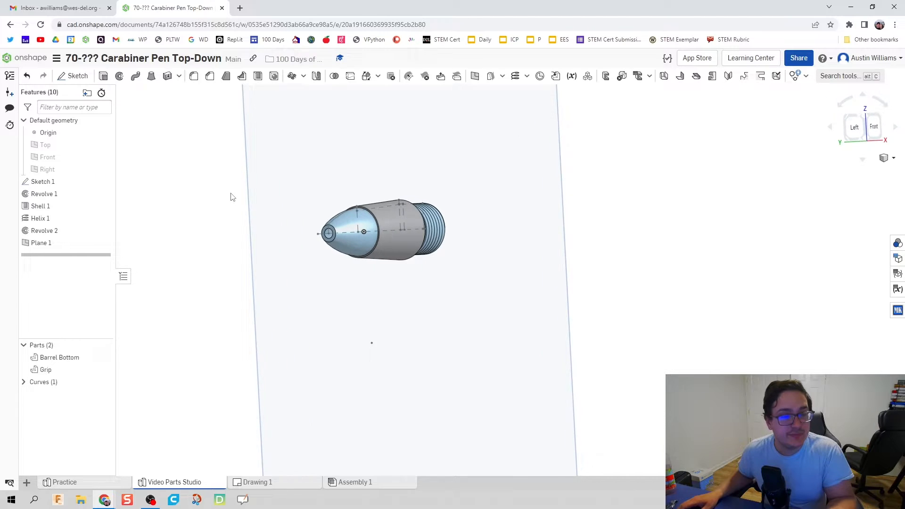
{"action": "left_click", "coordinate": [74, 75]}
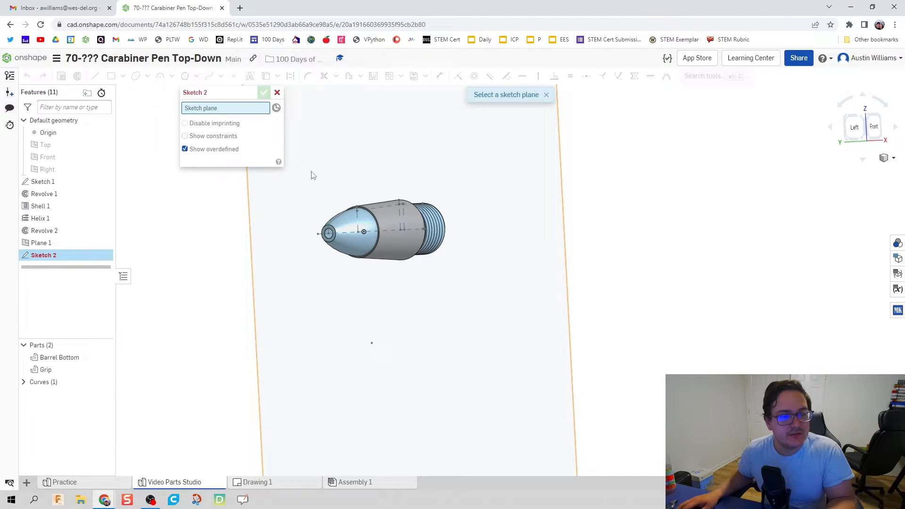
- Attach Sketch 2 to Plane 1 and ready the Ellipse and Use sketch tools
{"action": "left_click", "coordinate": [41, 242]}
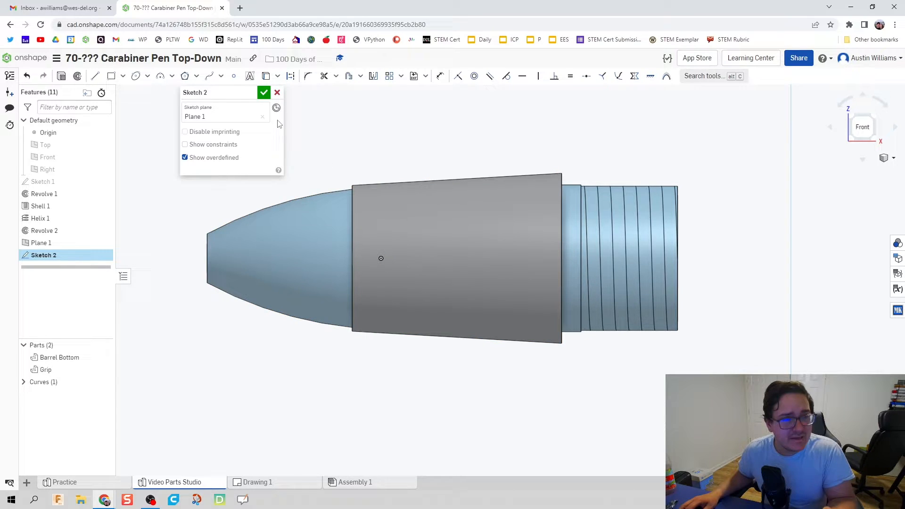
{"action": "left_click", "coordinate": [147, 75]}
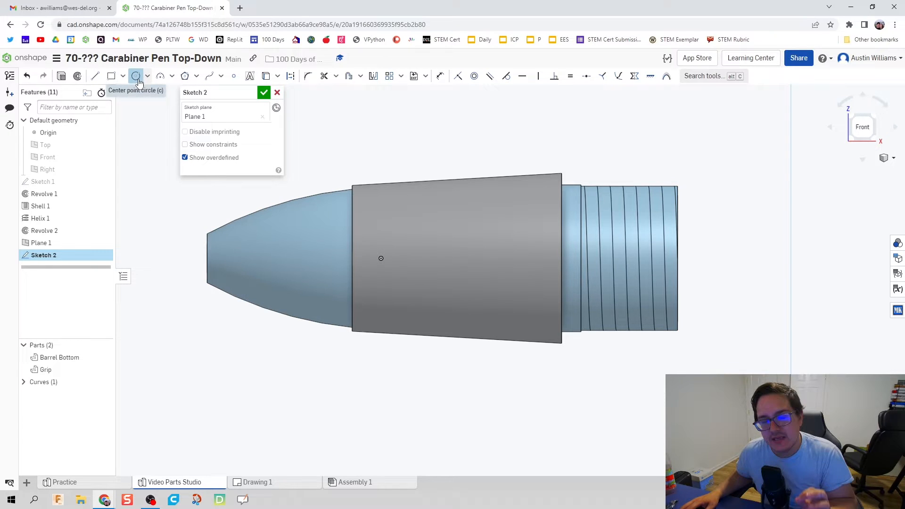
{"action": "mouse_move", "coordinate": [137, 75]}
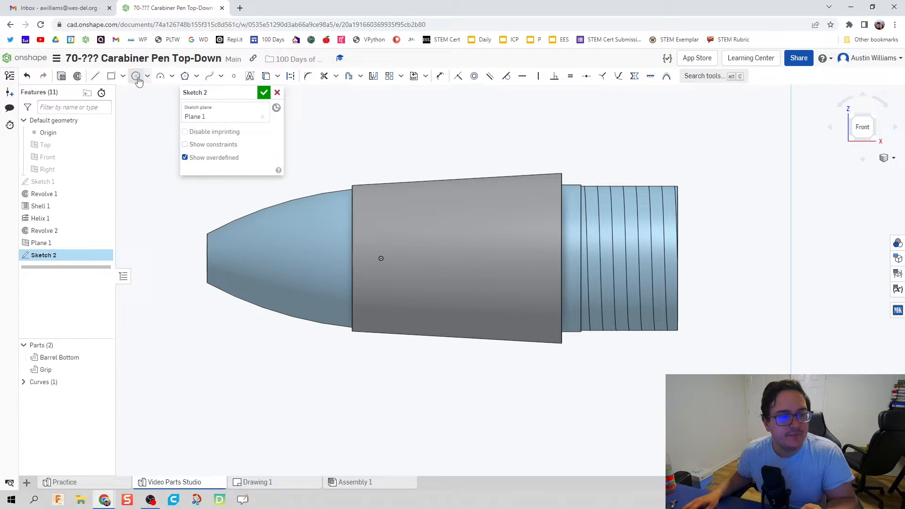
{"action": "left_click", "coordinate": [147, 76]}
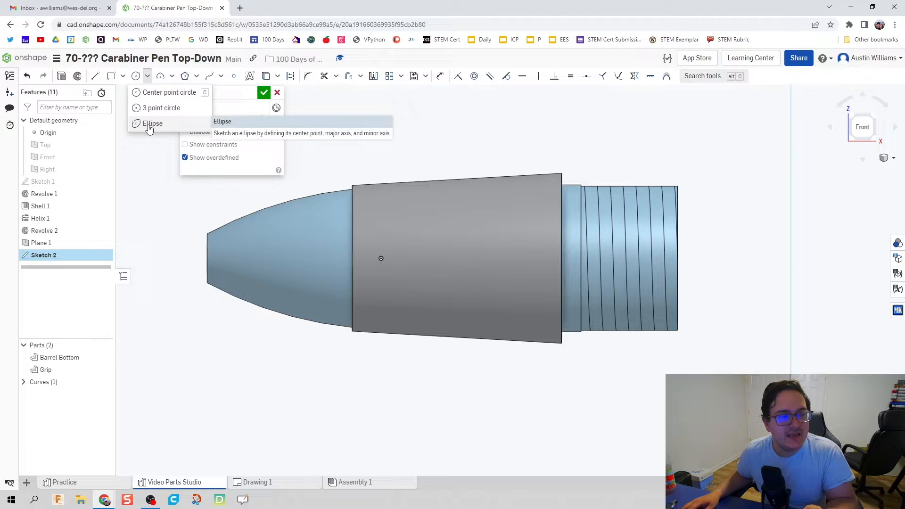
{"action": "left_click", "coordinate": [153, 123]}
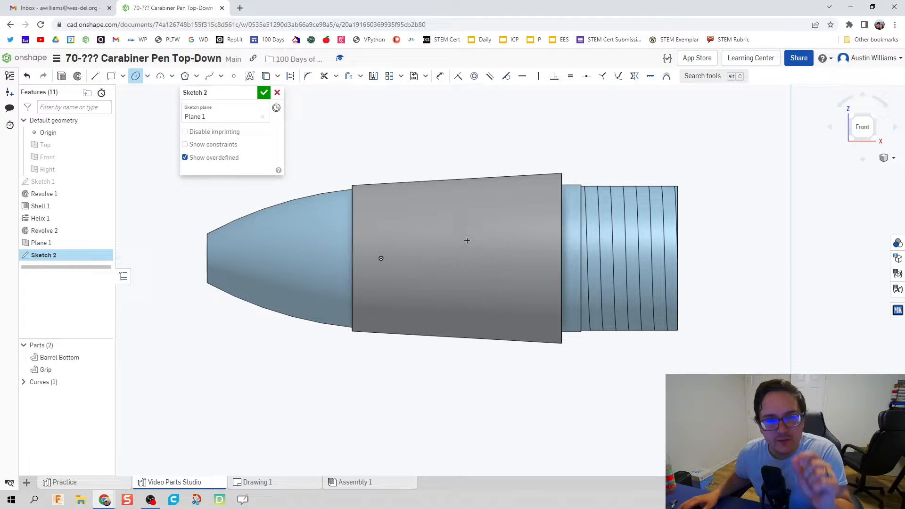
{"action": "mouse_move", "coordinate": [357, 224]}
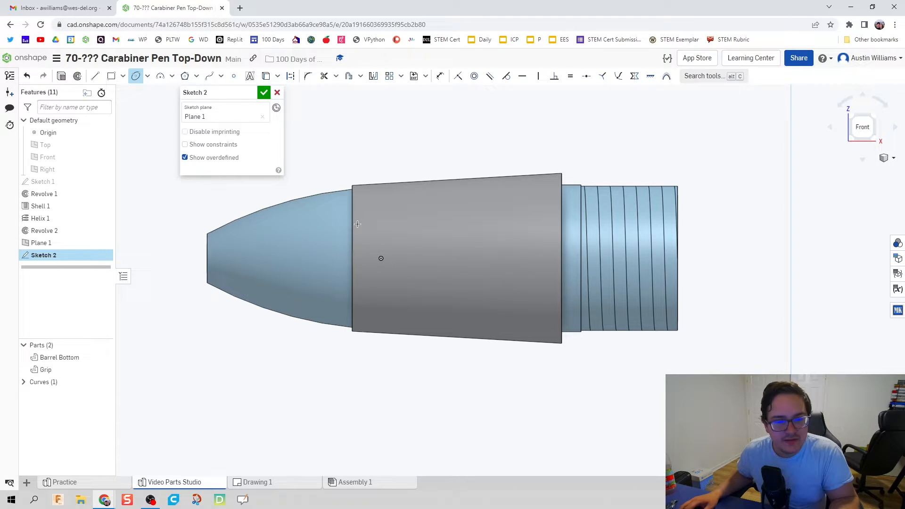
{"action": "left_click", "coordinate": [380, 258]}
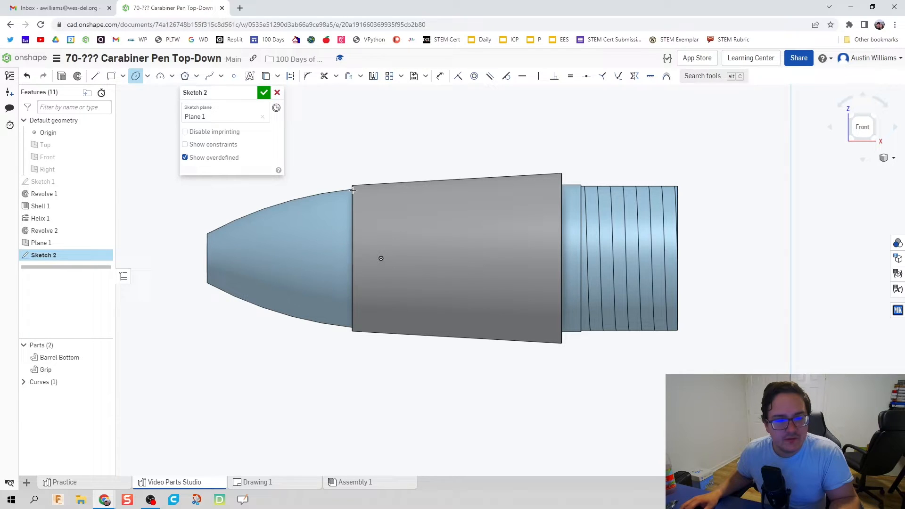
{"action": "mouse_move", "coordinate": [359, 261]}
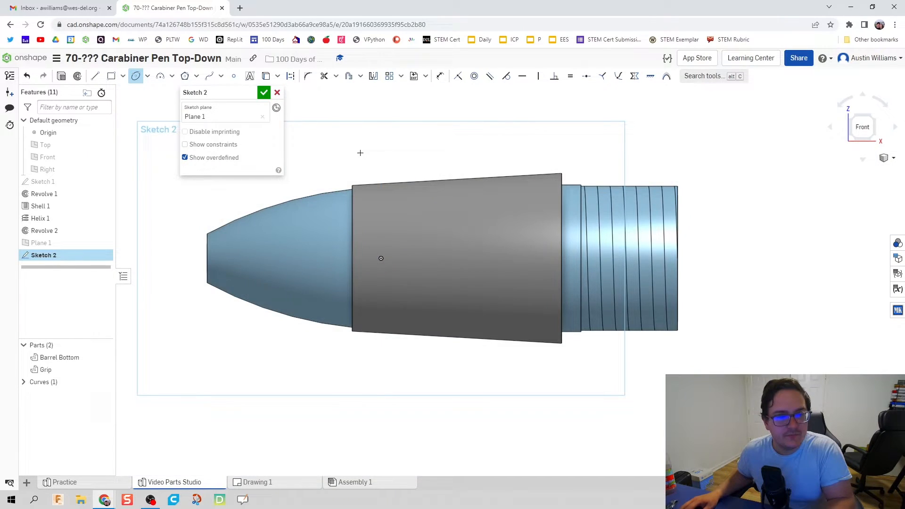
{"action": "left_click", "coordinate": [352, 257]}
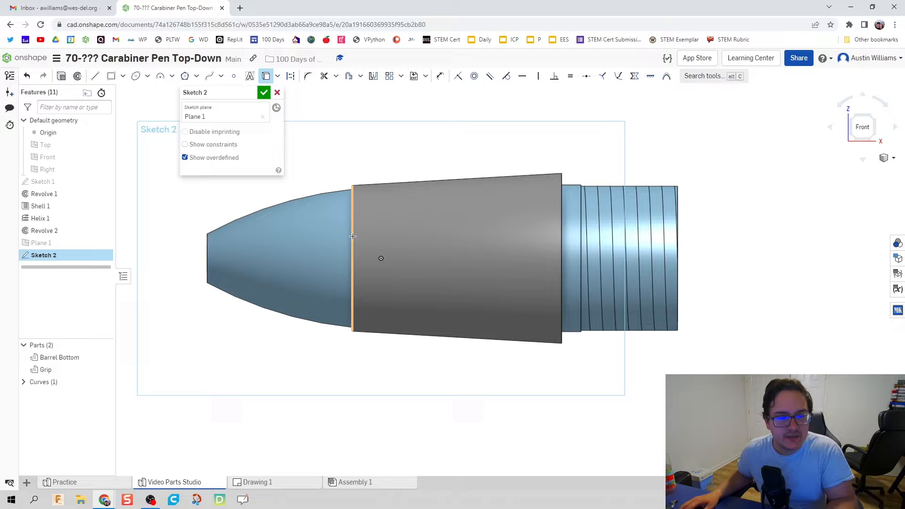
- Project the grip's left edge and draw a horizontal ellipse centred on the pen axis
{"action": "left_click", "coordinate": [456, 254]}
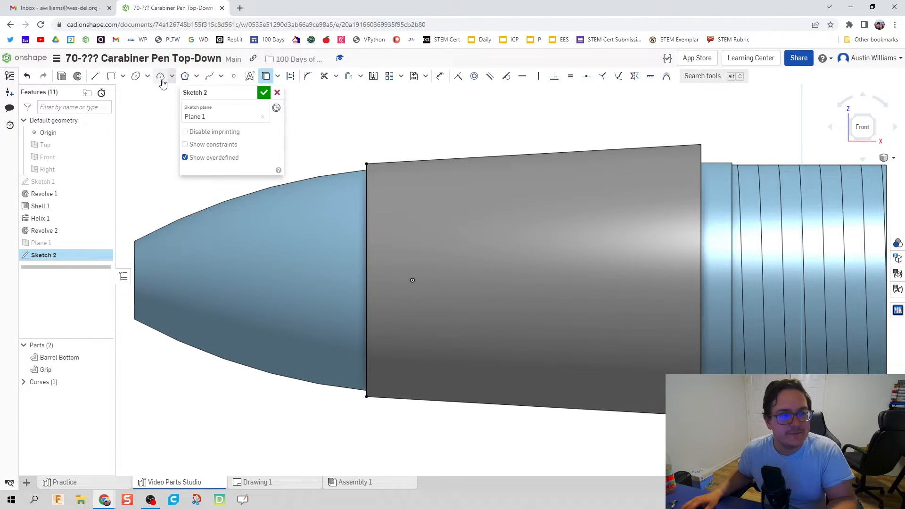
{"action": "left_click", "coordinate": [136, 75]}
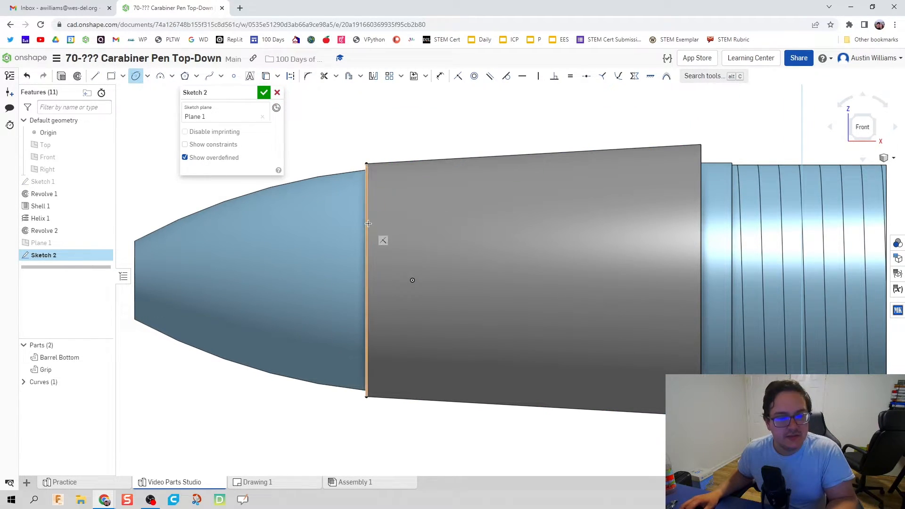
{"action": "mouse_move", "coordinate": [365, 263]}
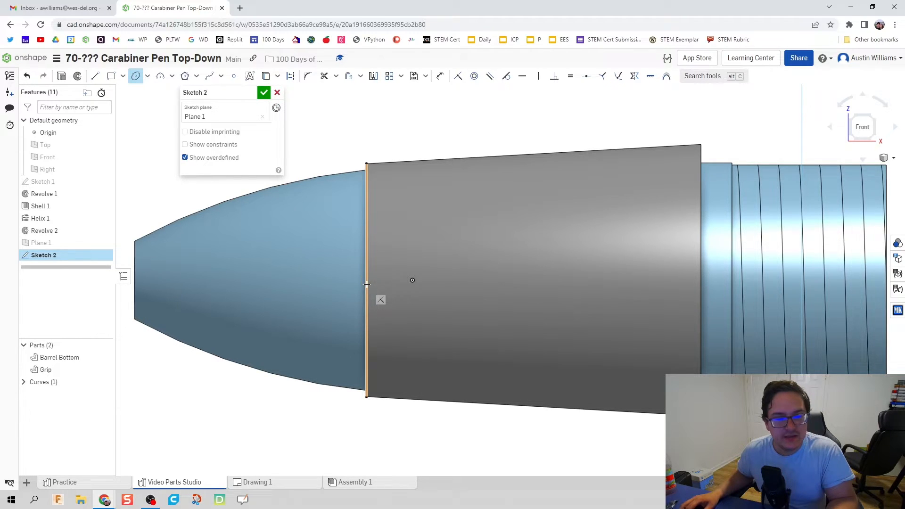
{"action": "mouse_move", "coordinate": [365, 280]}
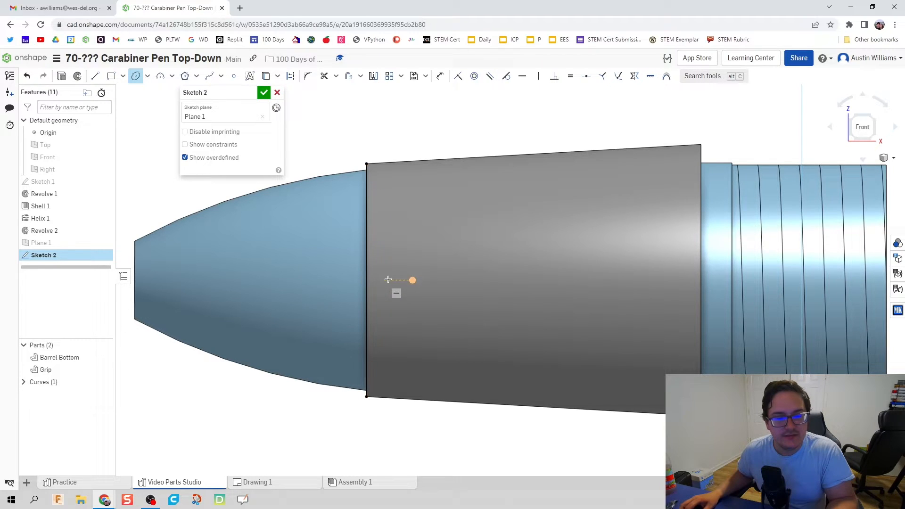
{"action": "mouse_move", "coordinate": [495, 281]}
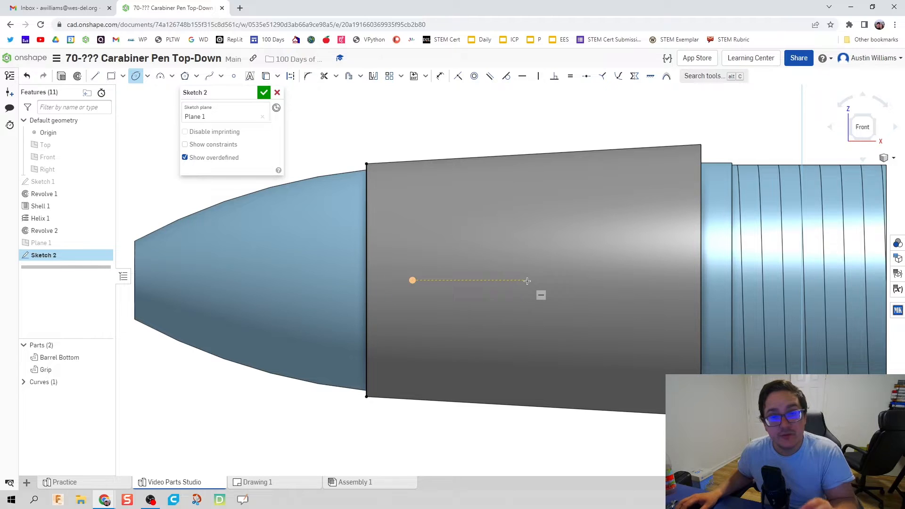
{"action": "left_click", "coordinate": [656, 287]}
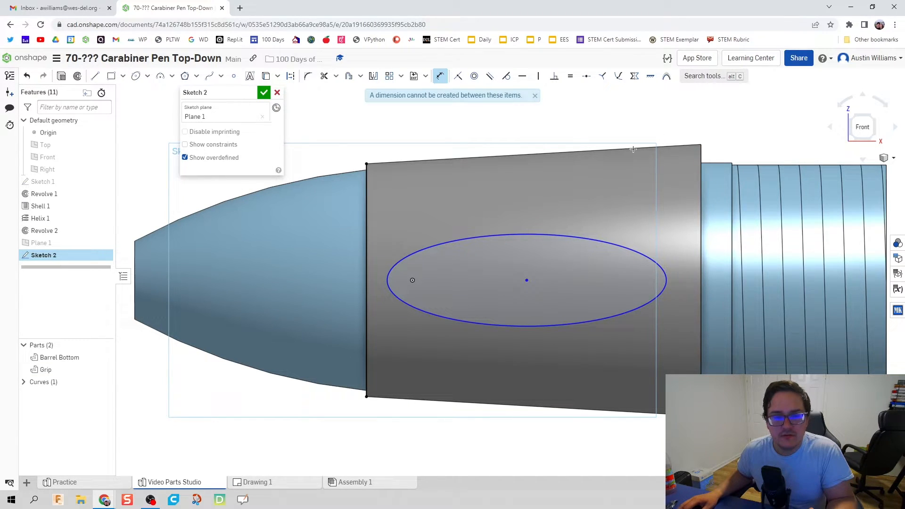
{"action": "mouse_move", "coordinate": [565, 281]}
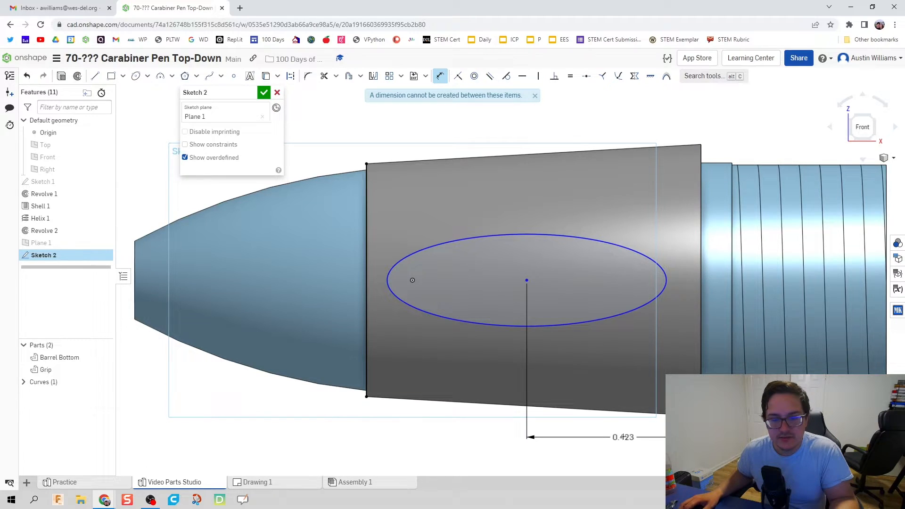
- Dimension the ellipse centre at 0.4 and its major axis at 0.7, checking Drawing 1
{"action": "double_click", "coordinate": [623, 437]}
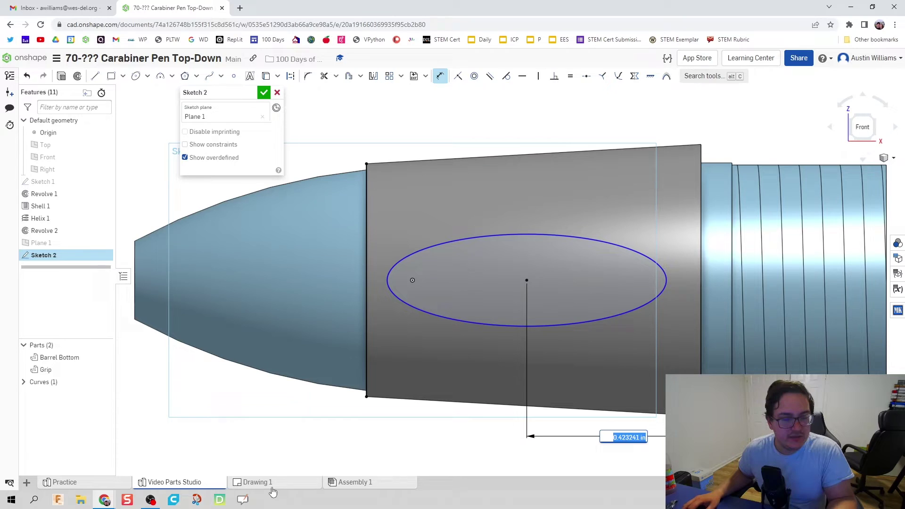
{"action": "left_click", "coordinate": [257, 482]}
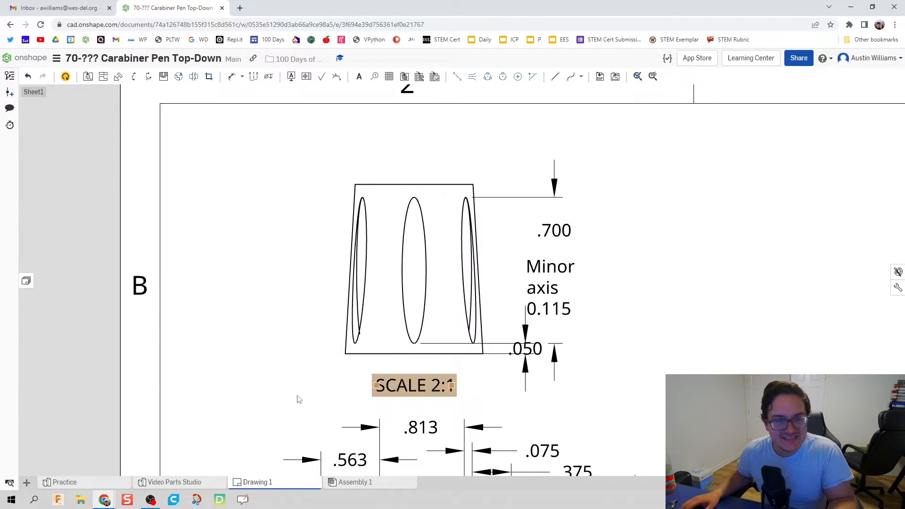
{"action": "left_click", "coordinate": [175, 481]}
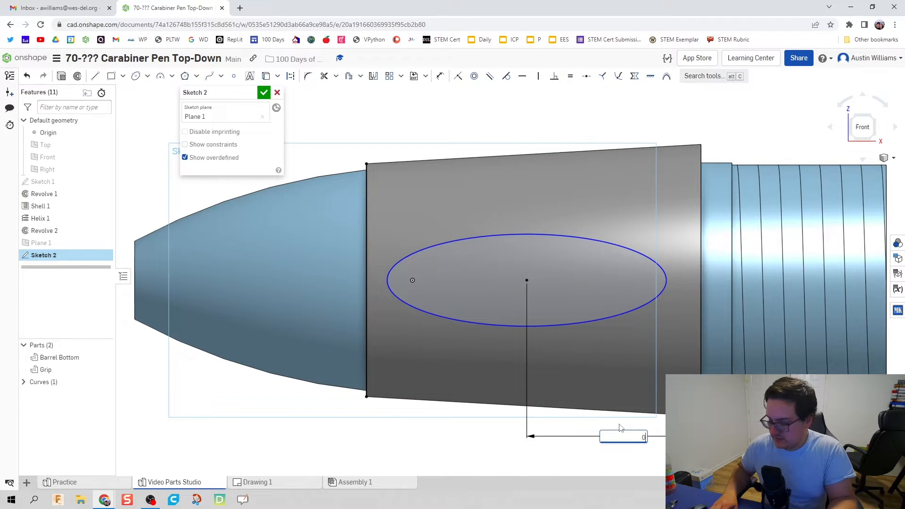
{"action": "type", "text": "0.7"}
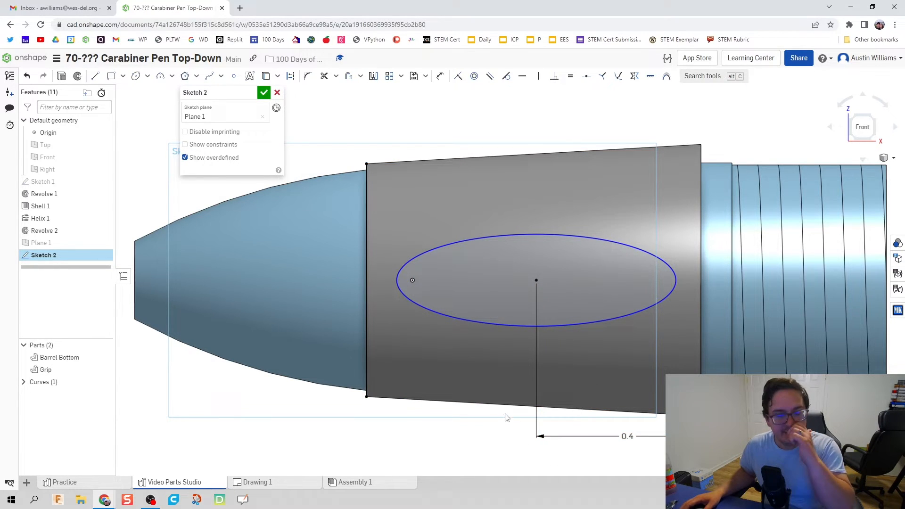
{"action": "mouse_move", "coordinate": [536, 283]}
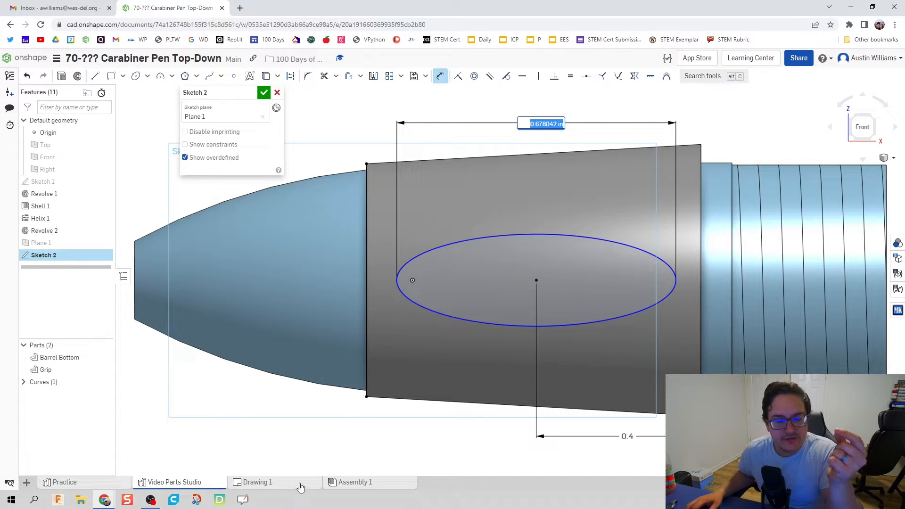
- Dimension the ellipse minor axis to 0.115, referencing Drawing 1
{"action": "left_click", "coordinate": [256, 482]}
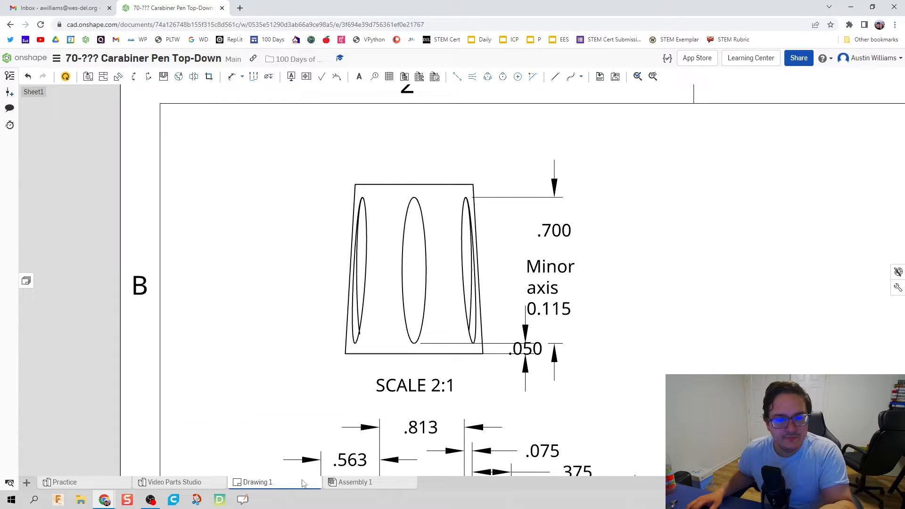
{"action": "mouse_move", "coordinate": [163, 486]}
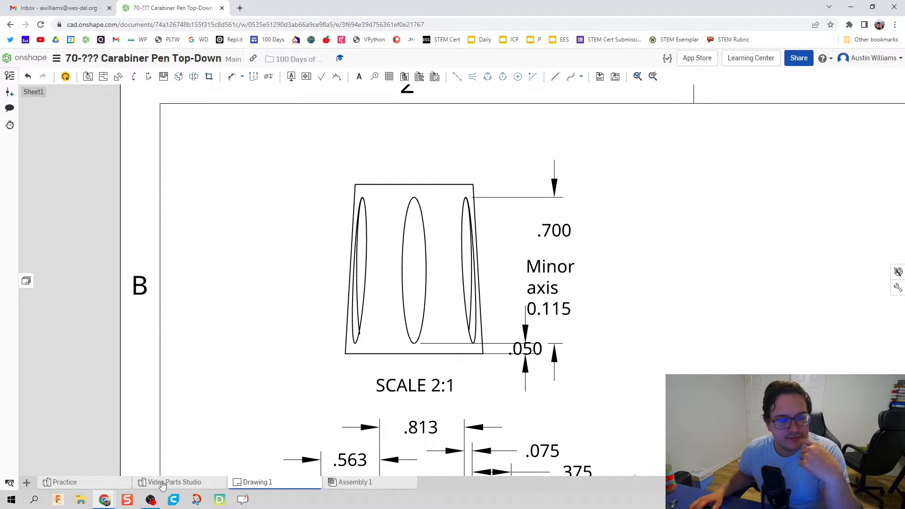
{"action": "left_click", "coordinate": [174, 482]}
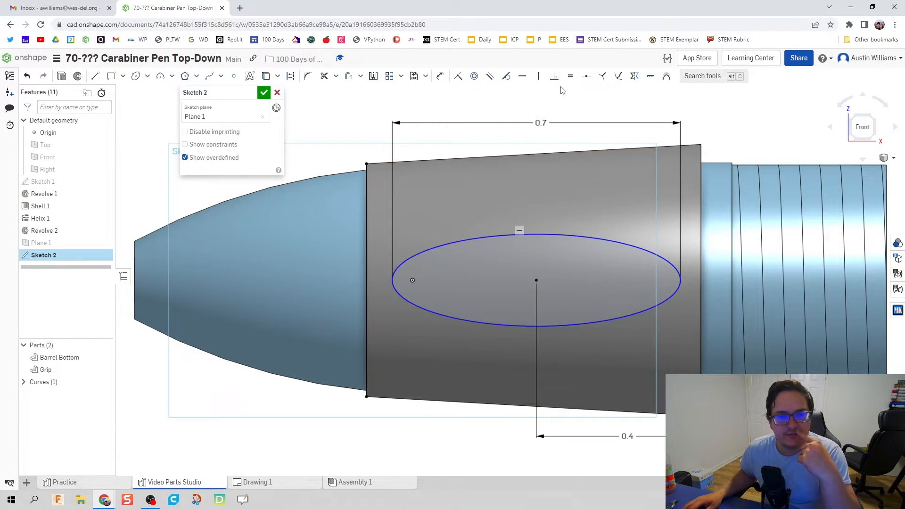
{"action": "left_click", "coordinate": [440, 76]}
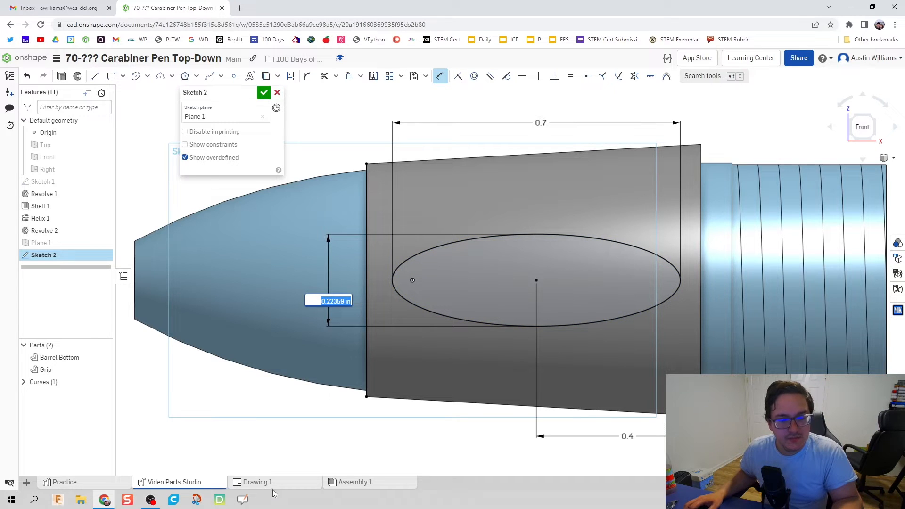
{"action": "left_click", "coordinate": [257, 482]}
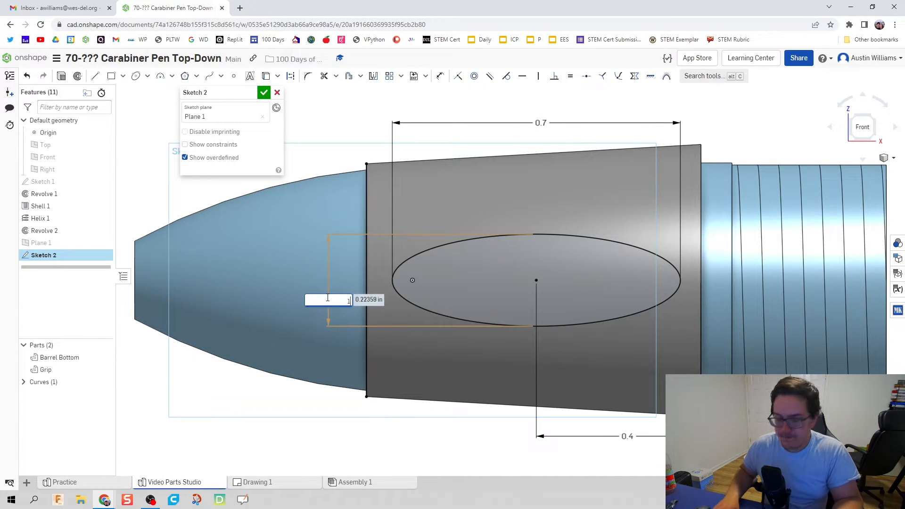
{"action": "type", "text": "0"}
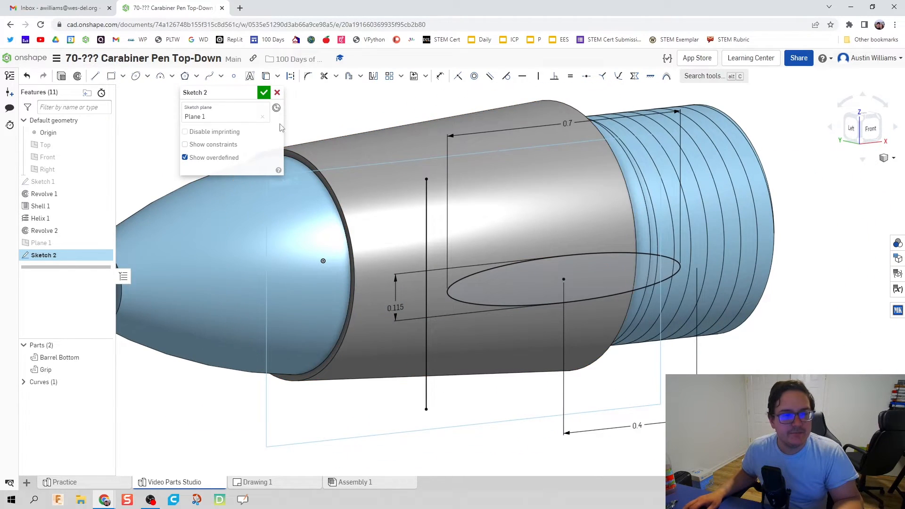
- Extrude-remove the Sketch 2 ellipse into the Grip part, creating Extrude 1
{"action": "left_click", "coordinate": [262, 92]}
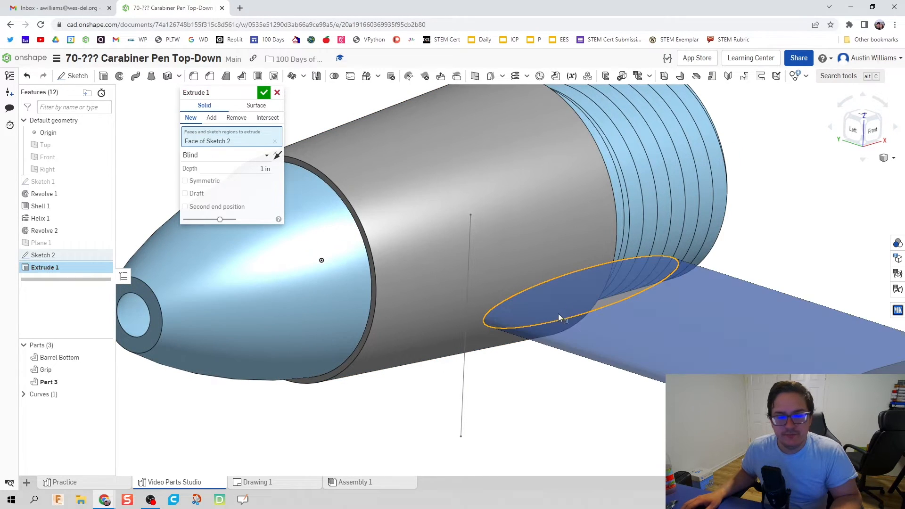
{"action": "left_click", "coordinate": [236, 118]}
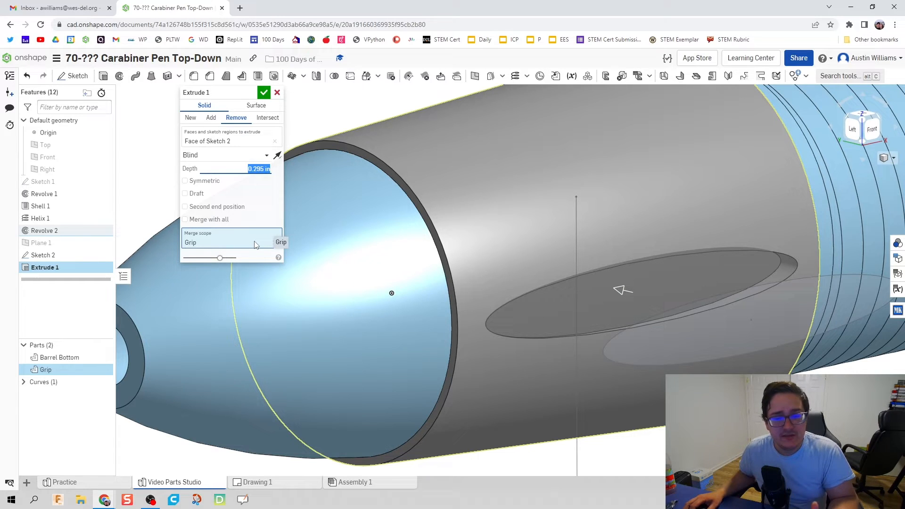
{"action": "mouse_move", "coordinate": [256, 239]}
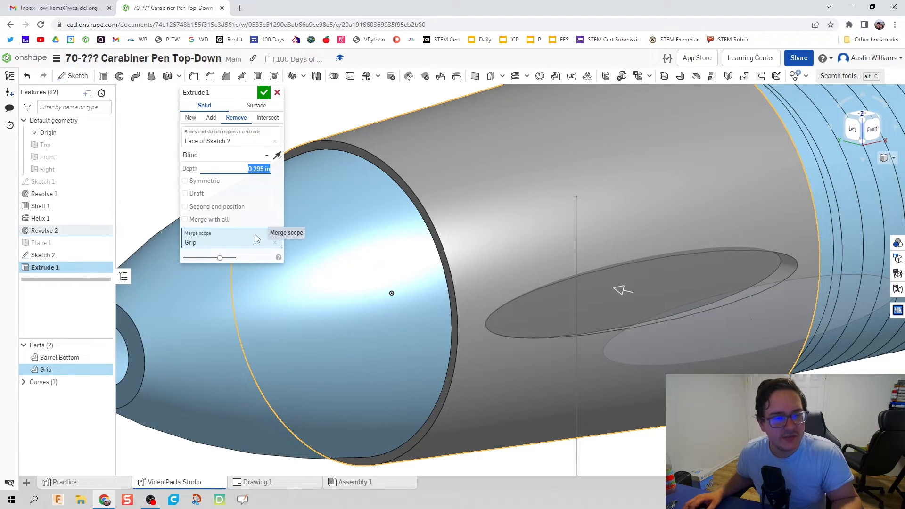
{"action": "mouse_move", "coordinate": [263, 233]}
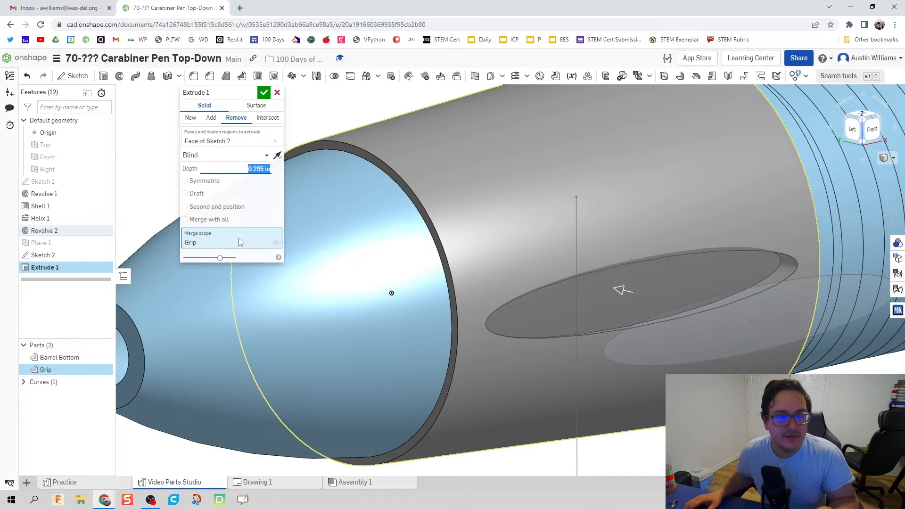
{"action": "left_click", "coordinate": [264, 92]}
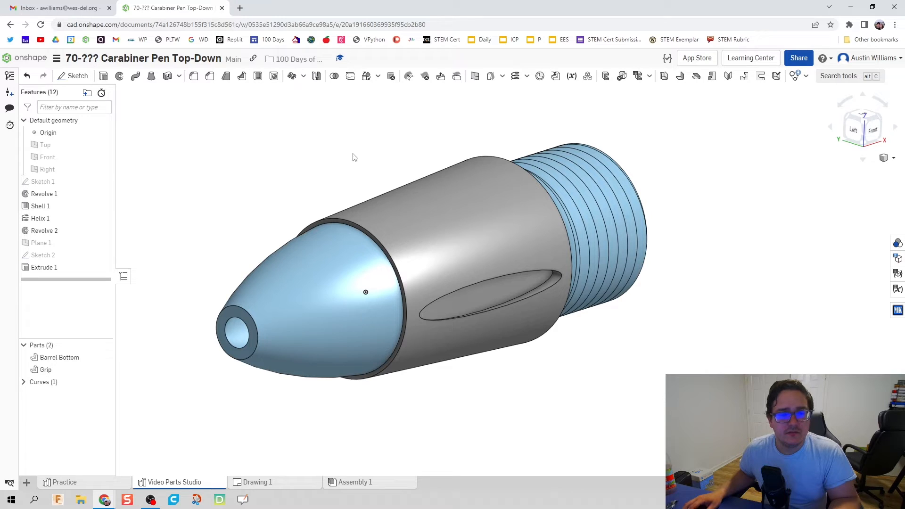
{"action": "mouse_move", "coordinate": [351, 157]}
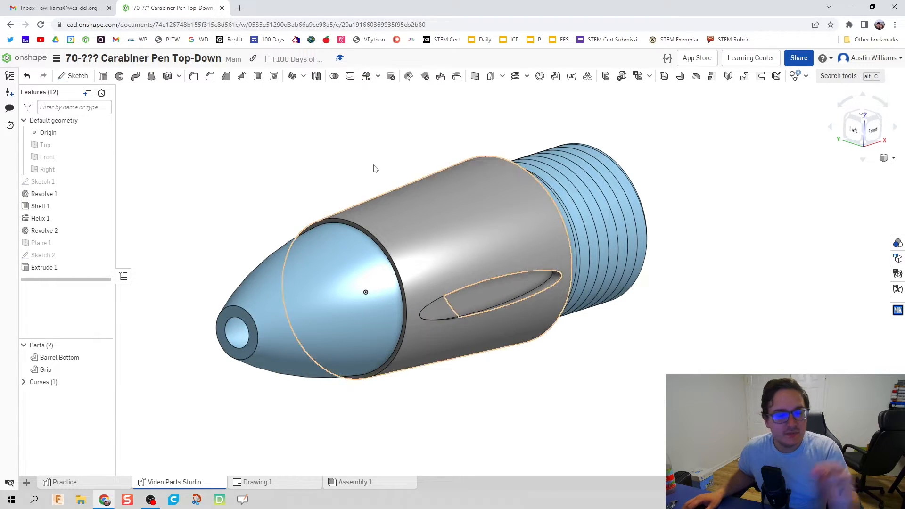
{"action": "mouse_move", "coordinate": [291, 76]}
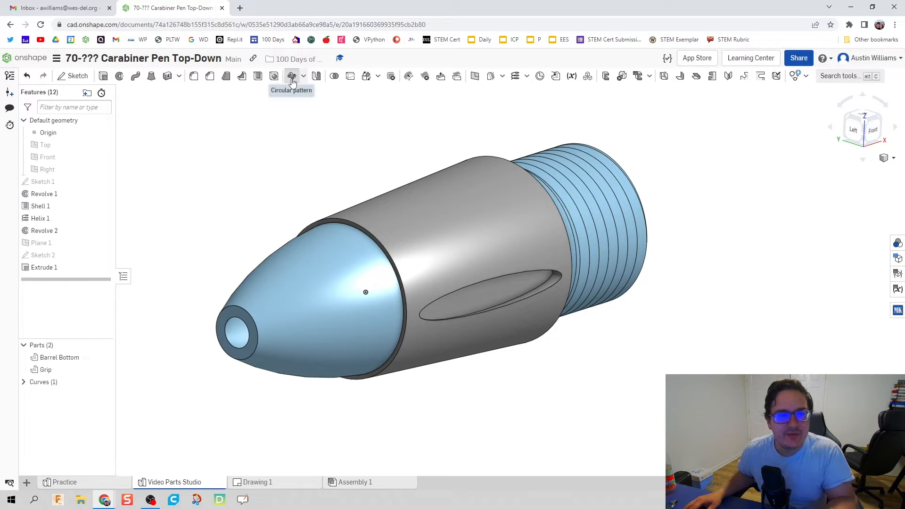
- Launch the Circular pattern tool to pattern the oval slot
{"action": "left_click", "coordinate": [291, 75]}
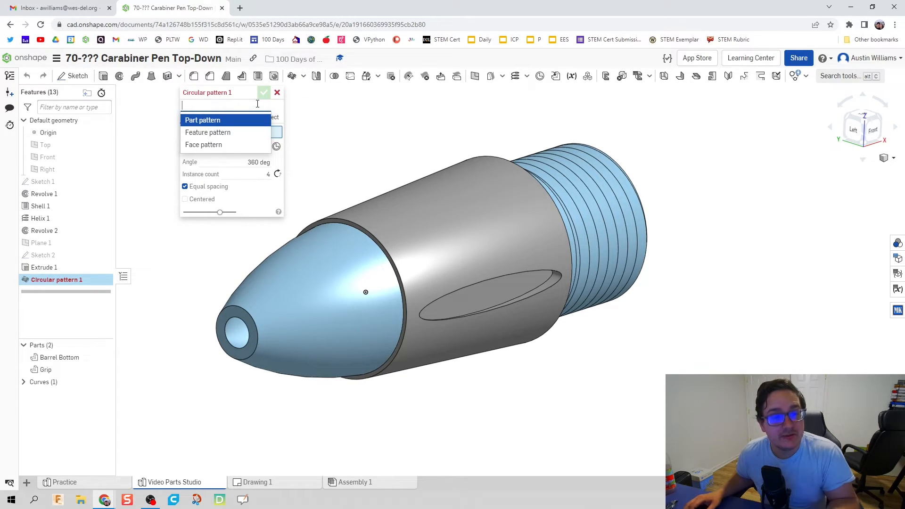
- Circularly pattern Extrude 1 as a feature about the Sketch 1 edge, 5 instances
{"action": "left_click", "coordinate": [208, 132]}
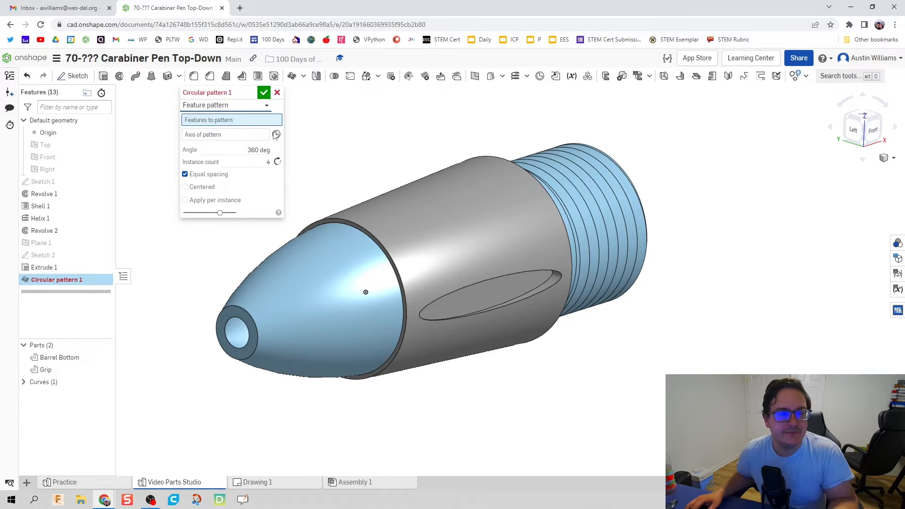
{"action": "left_click", "coordinate": [490, 289]}
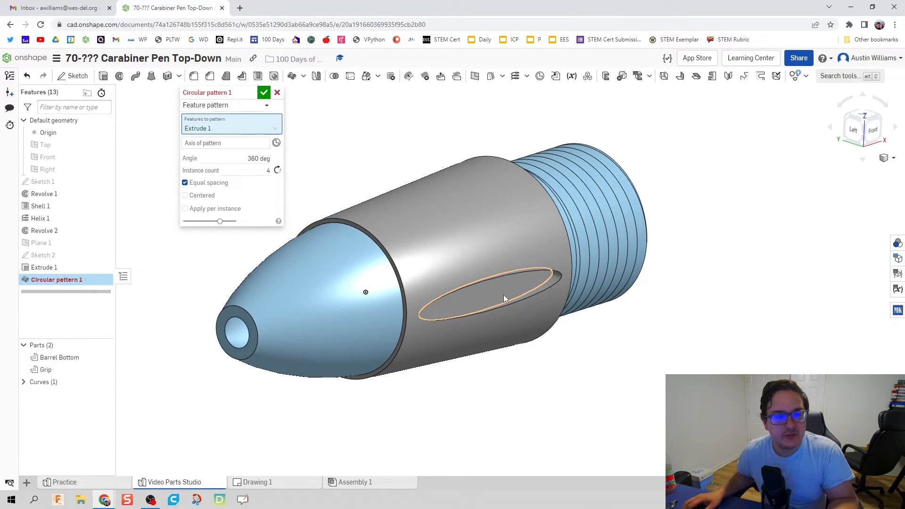
{"action": "left_click", "coordinate": [226, 143]}
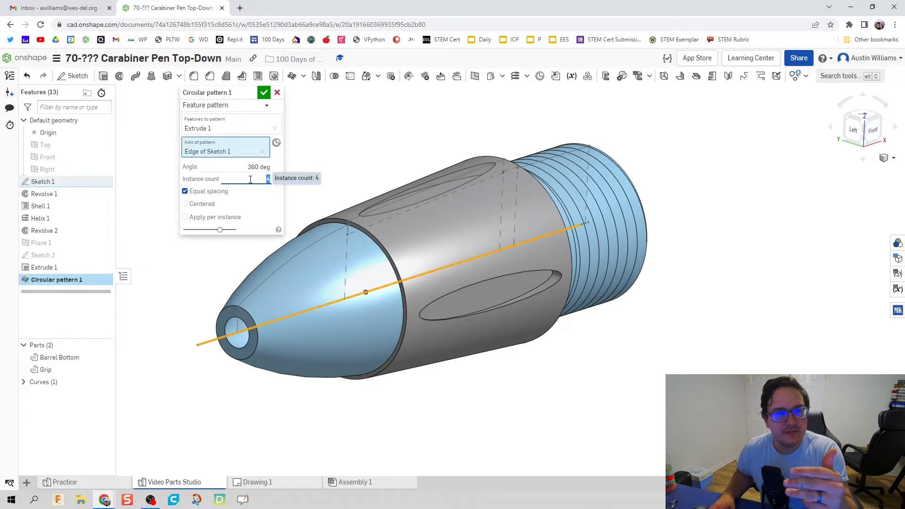
{"action": "type", "text": "5"}
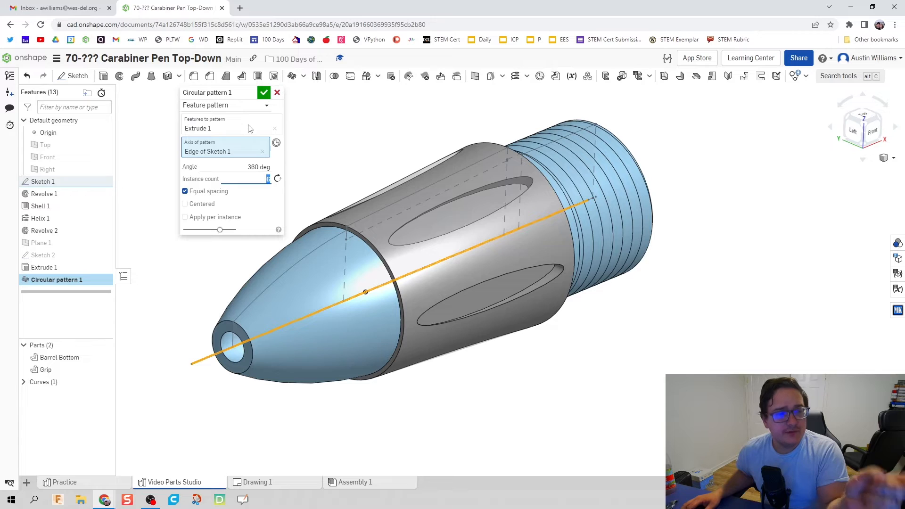
{"action": "mouse_move", "coordinate": [254, 159]}
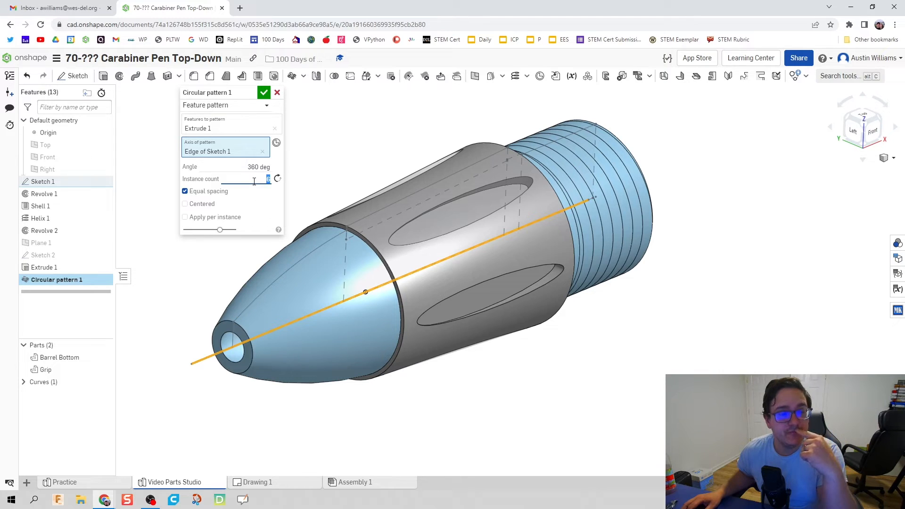
{"action": "left_click", "coordinate": [264, 93]}
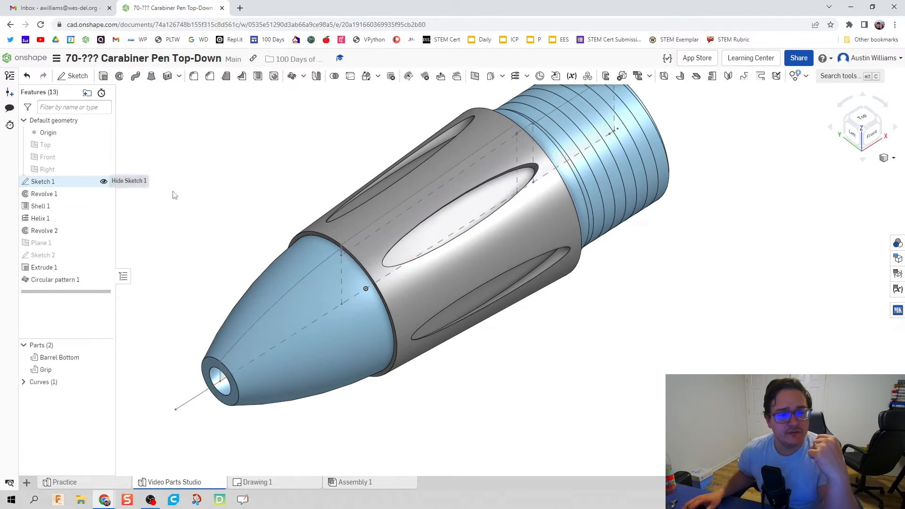
{"action": "left_click", "coordinate": [104, 180]}
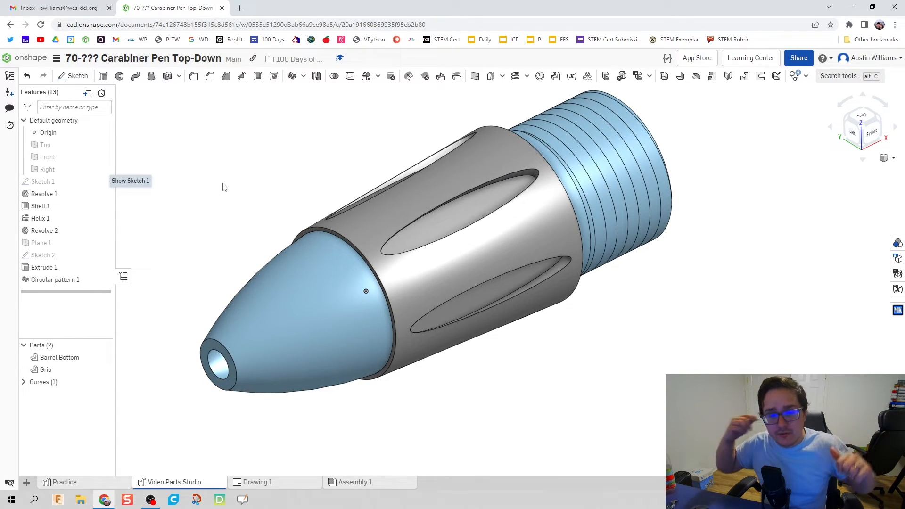
{"action": "mouse_move", "coordinate": [242, 186]}
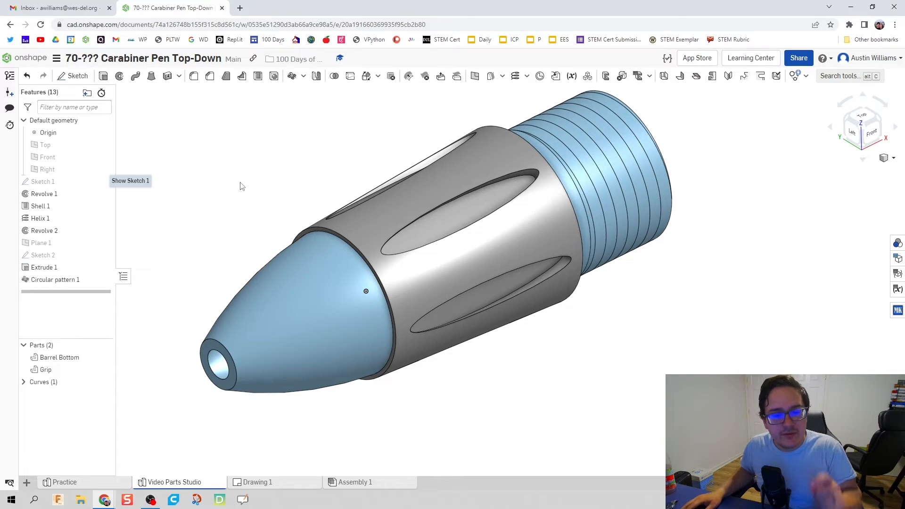
{"action": "left_click", "coordinate": [59, 357]}
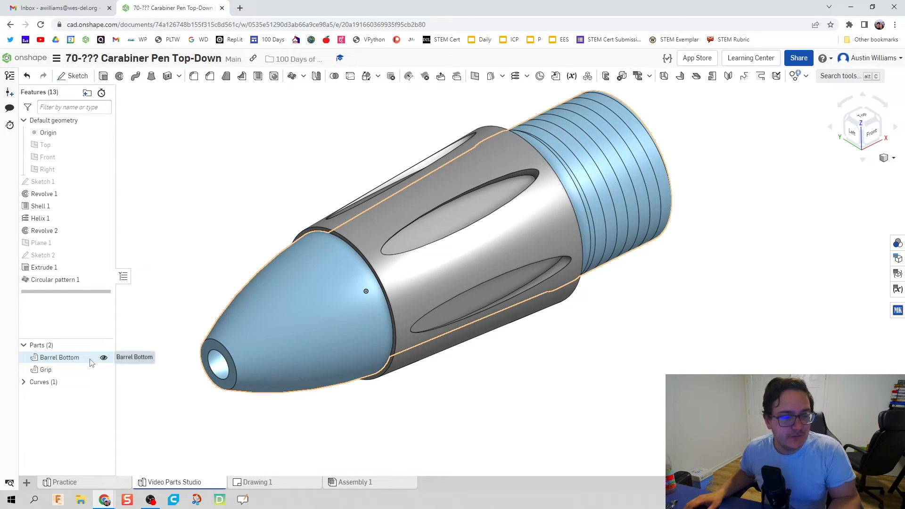
- Assign ABS plastic as the Barrel Bottom part's material
{"action": "right_click", "coordinate": [58, 357]}
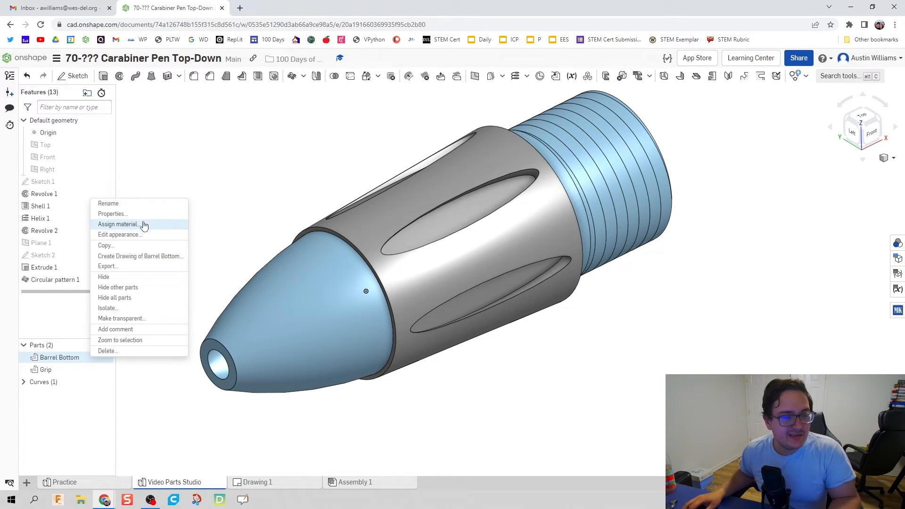
{"action": "left_click", "coordinate": [118, 224]}
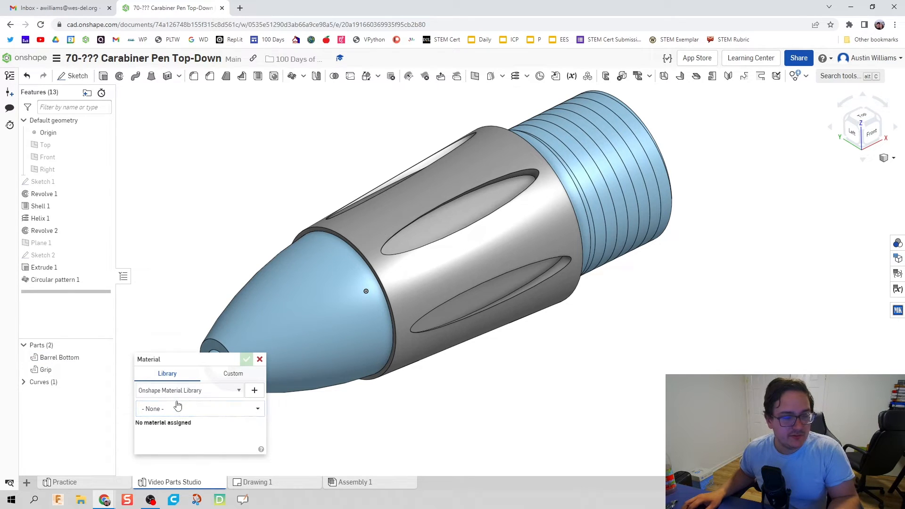
{"action": "left_click", "coordinate": [199, 409]}
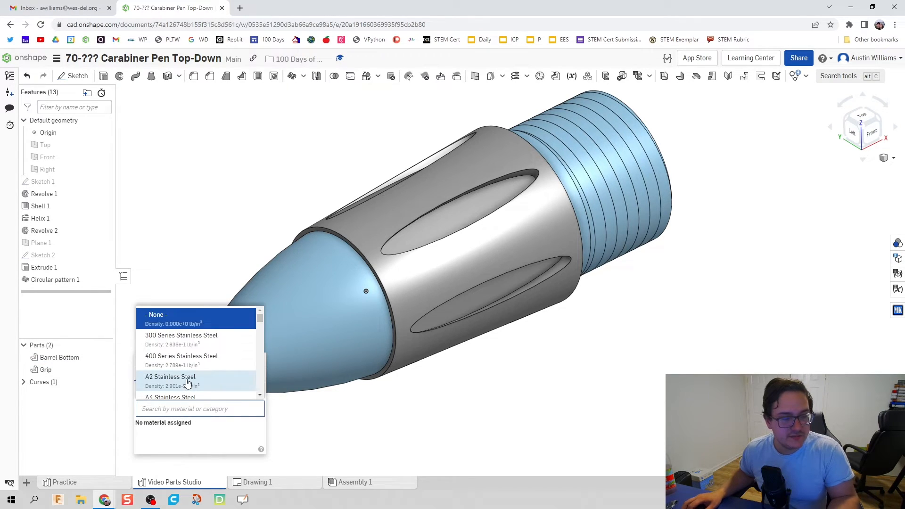
{"action": "type", "text": "plastic"}
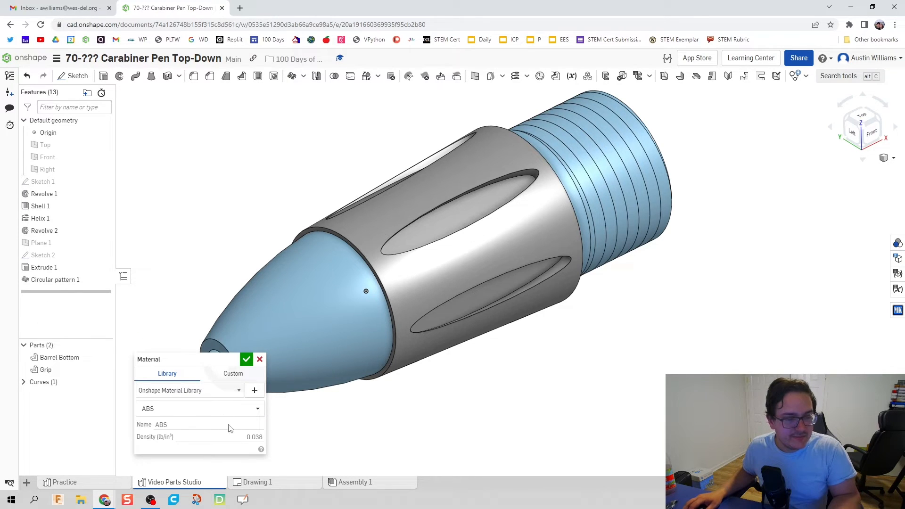
- Give Barrel Bottom a light grey EAEAEA appearance
{"action": "right_click", "coordinate": [57, 357]}
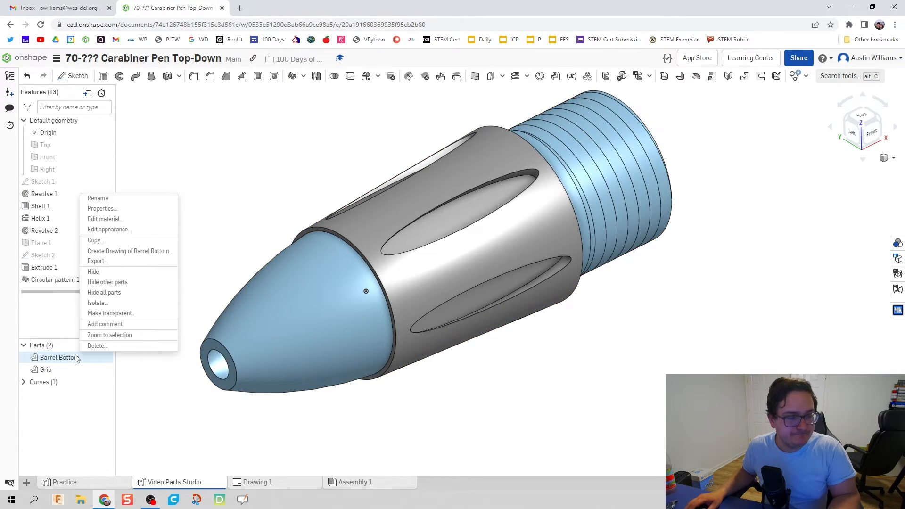
{"action": "left_click", "coordinate": [109, 229]}
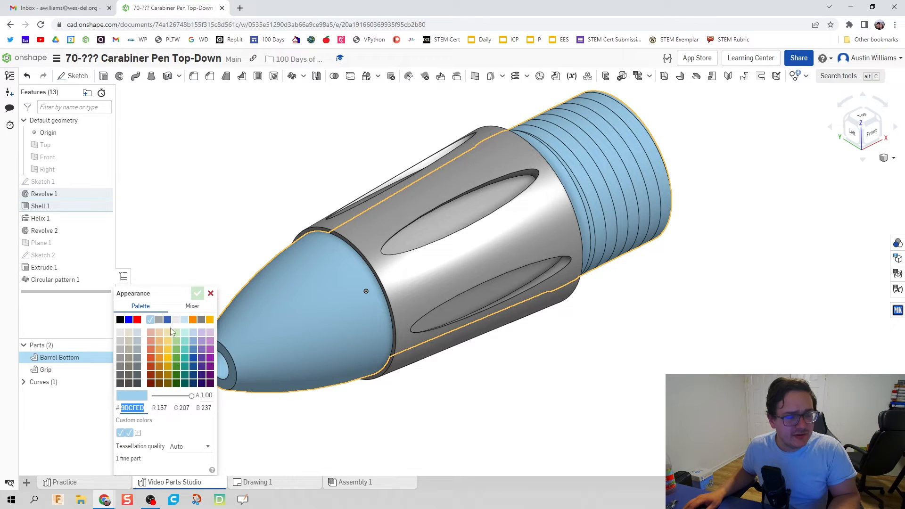
{"action": "left_click", "coordinate": [177, 319]}
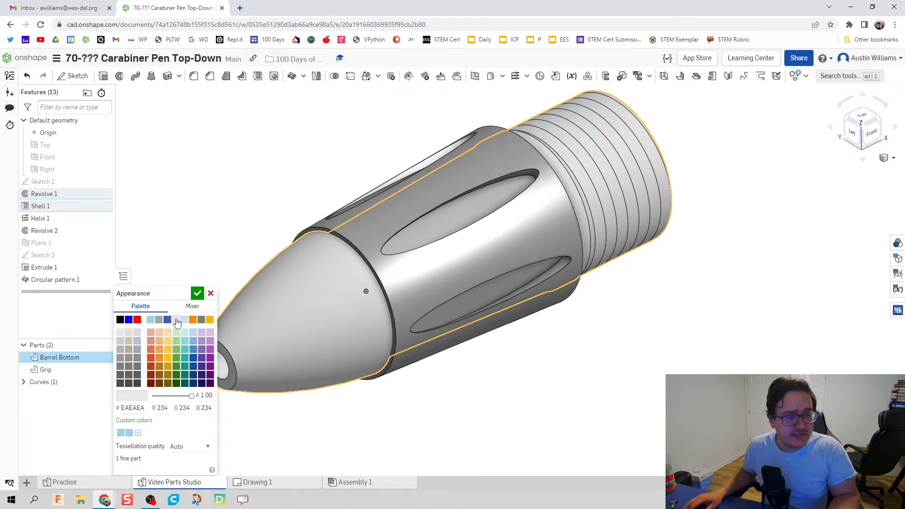
{"action": "left_click", "coordinate": [197, 294]}
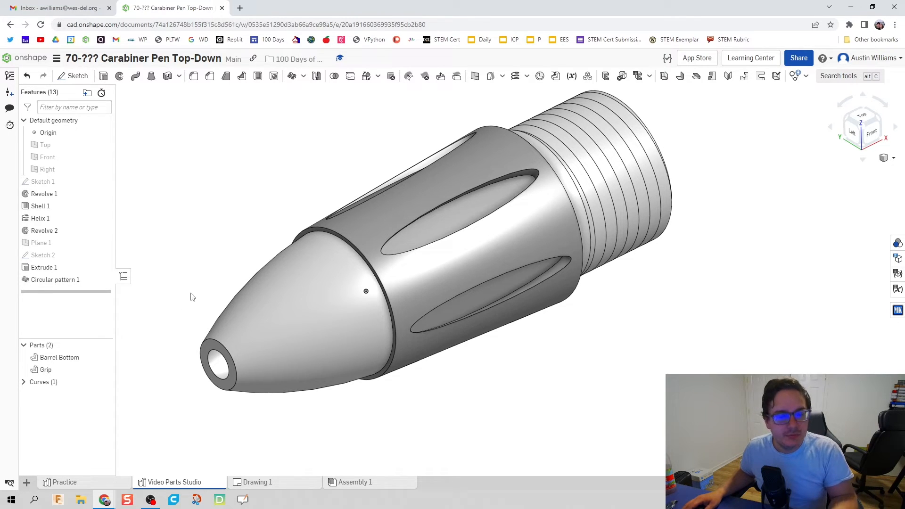
- Assign rubber as the Grip part's material
{"action": "right_click", "coordinate": [46, 369]}
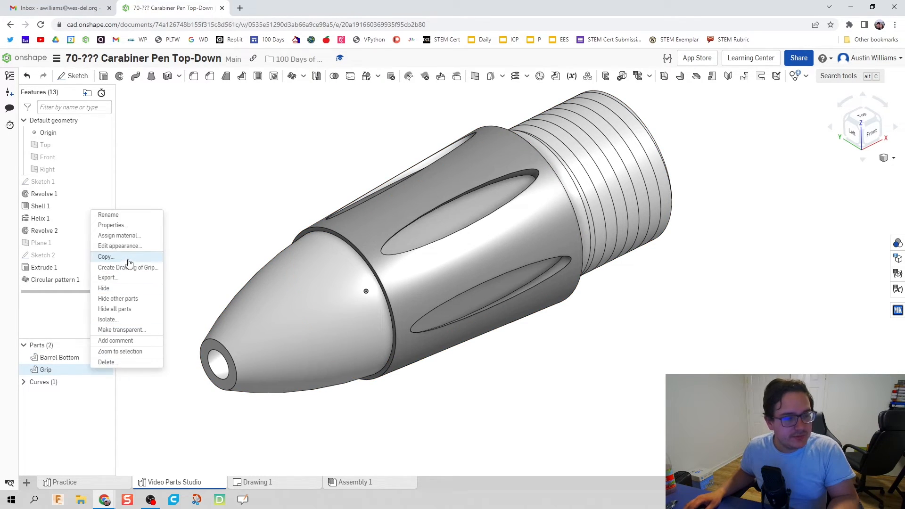
{"action": "left_click", "coordinate": [119, 235]}
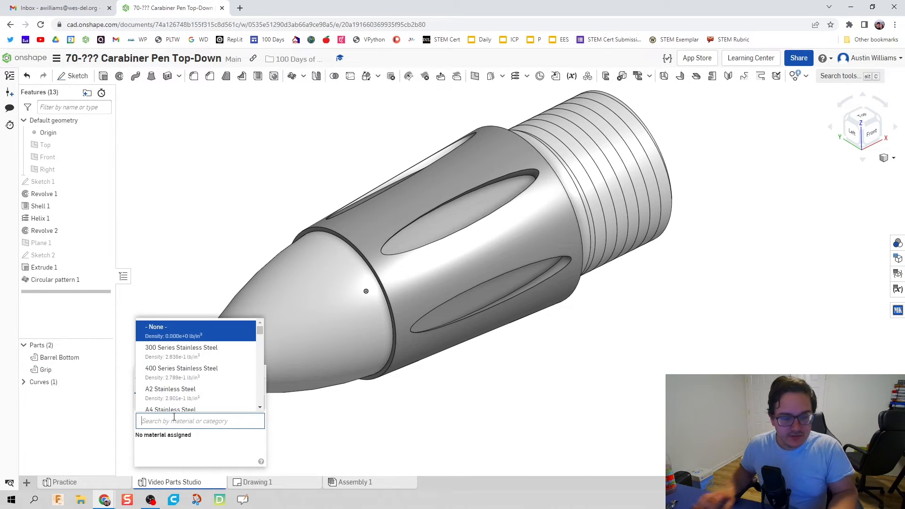
{"action": "type", "text": "rubber"}
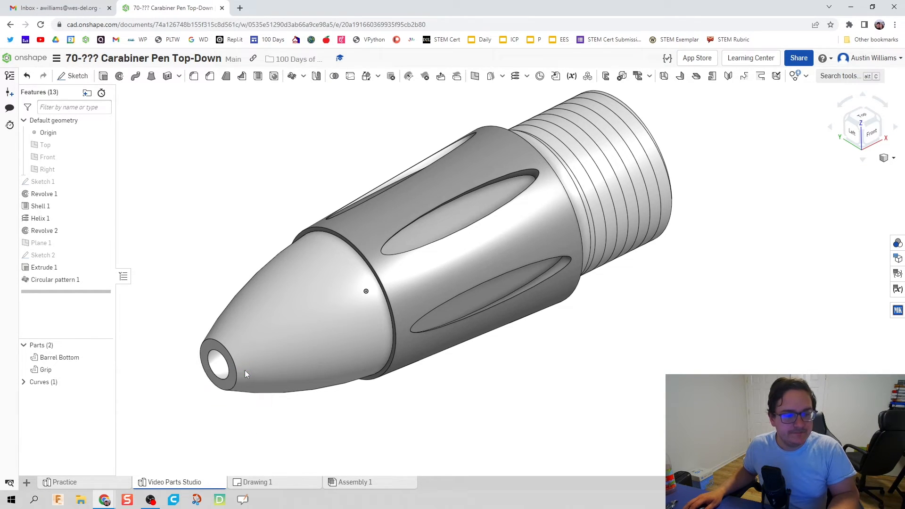
- Change the Grip part's appearance to orange
{"action": "right_click", "coordinate": [45, 369]}
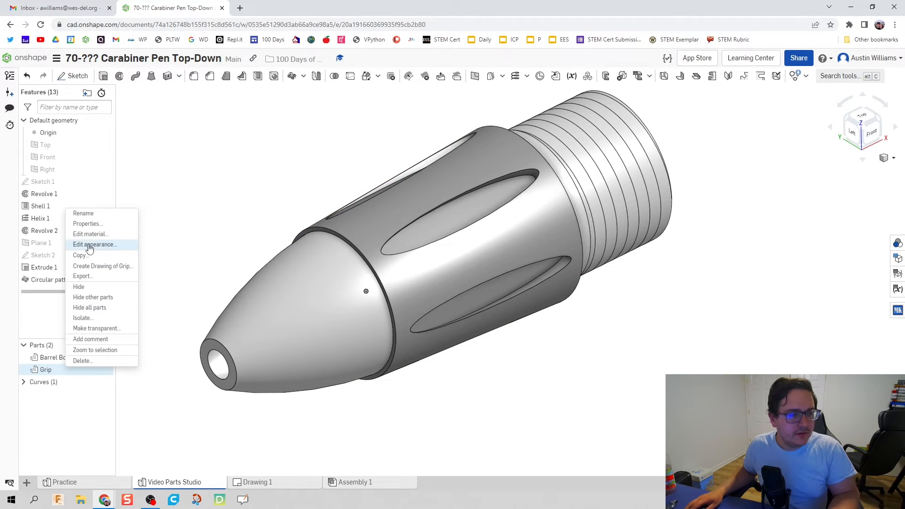
{"action": "left_click", "coordinate": [94, 244]}
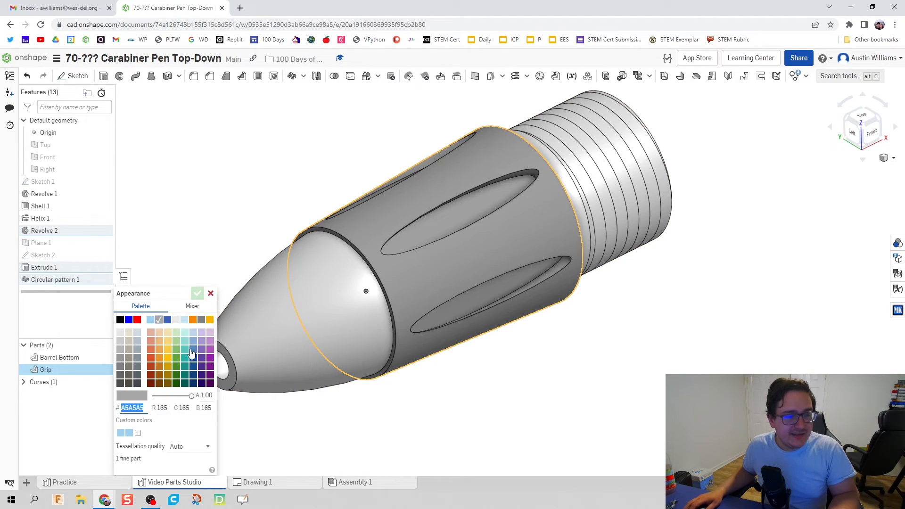
{"action": "left_click", "coordinate": [197, 293]}
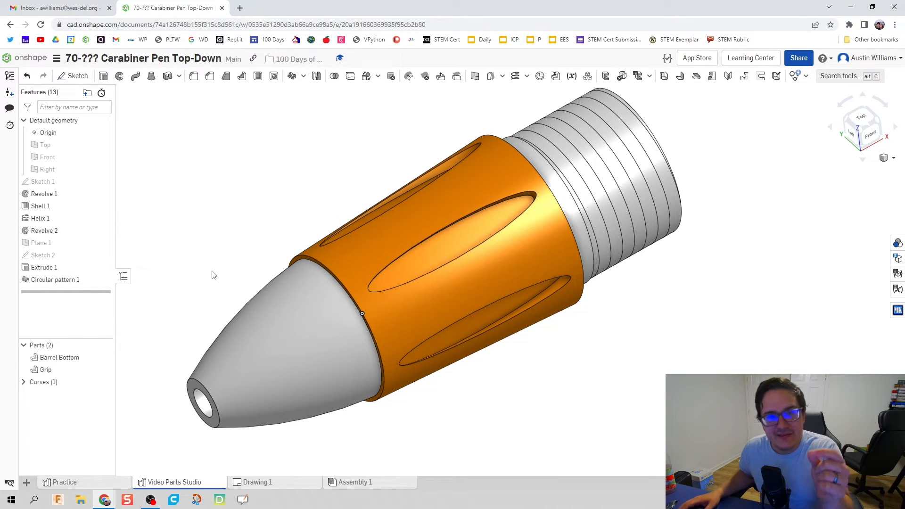
{"action": "mouse_move", "coordinate": [316, 181]}
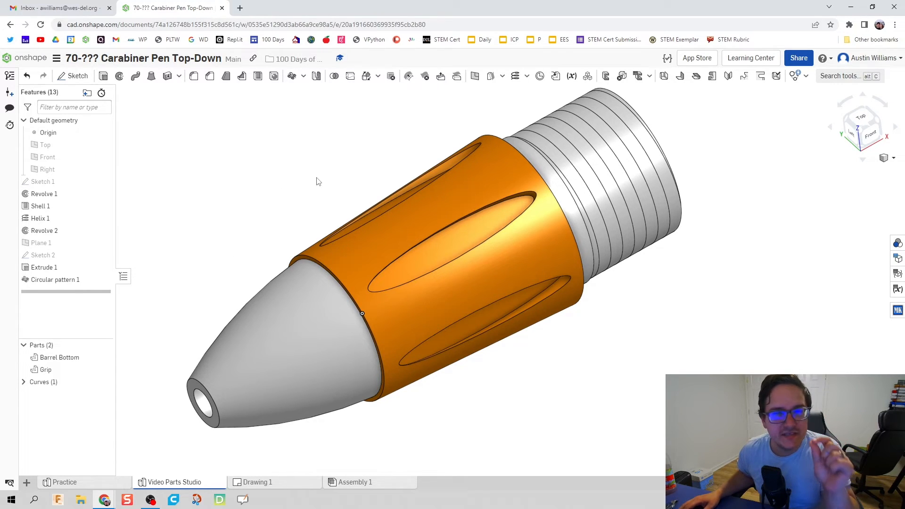
{"action": "mouse_move", "coordinate": [510, 115]}
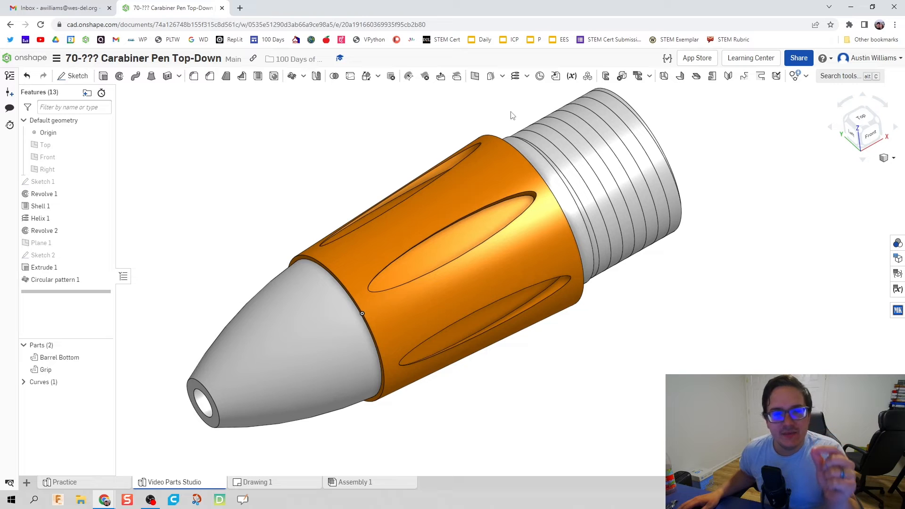
{"action": "mouse_move", "coordinate": [504, 115]}
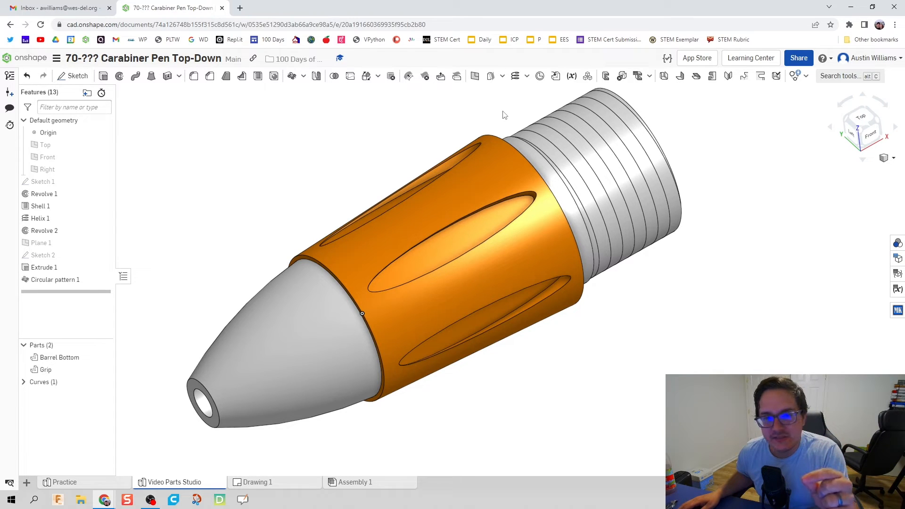
- Combine Grip and Barrel Bottom into Composite part 1
{"action": "left_click", "coordinate": [587, 75]}
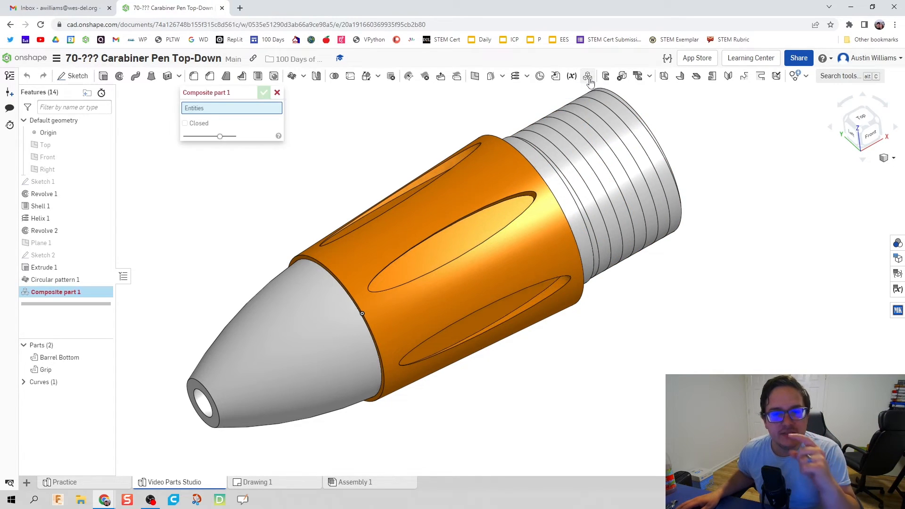
{"action": "mouse_move", "coordinate": [284, 208]}
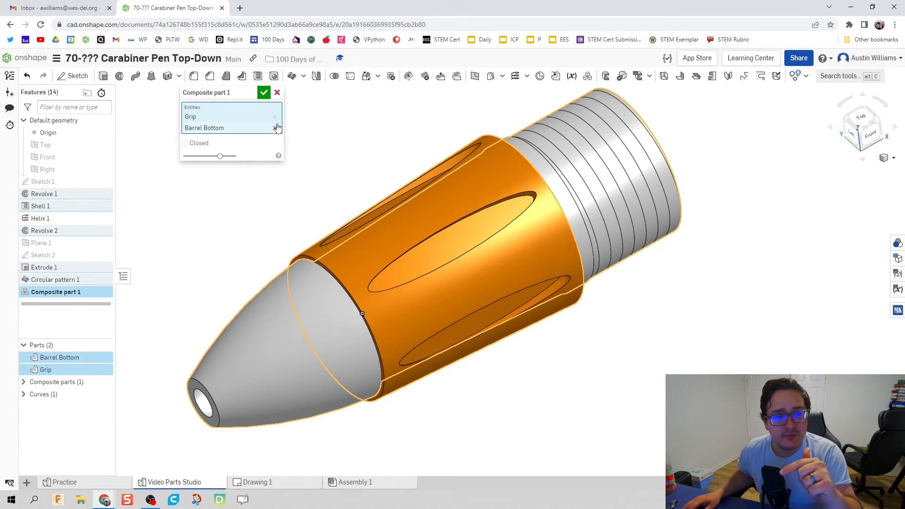
{"action": "left_click", "coordinate": [264, 92]}
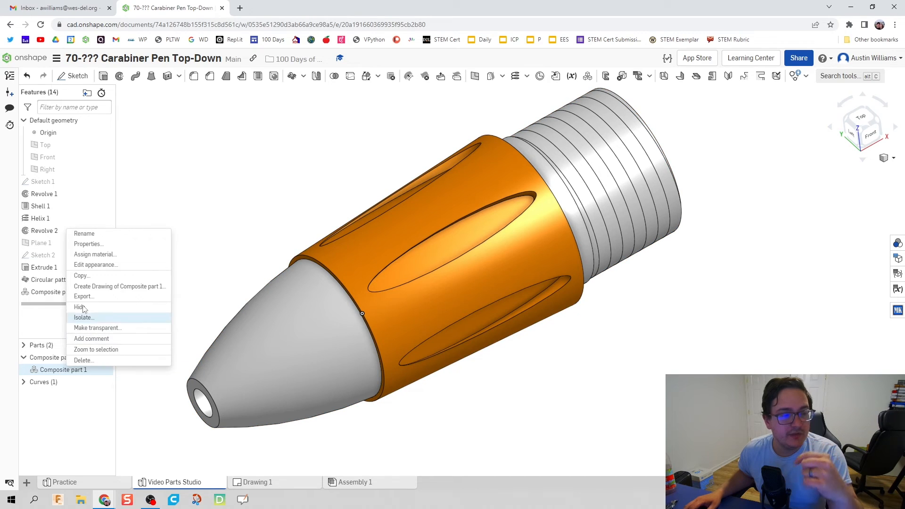
- Rename the composite part, entering 'Bottom Suba' so far
{"action": "left_click", "coordinate": [84, 233]}
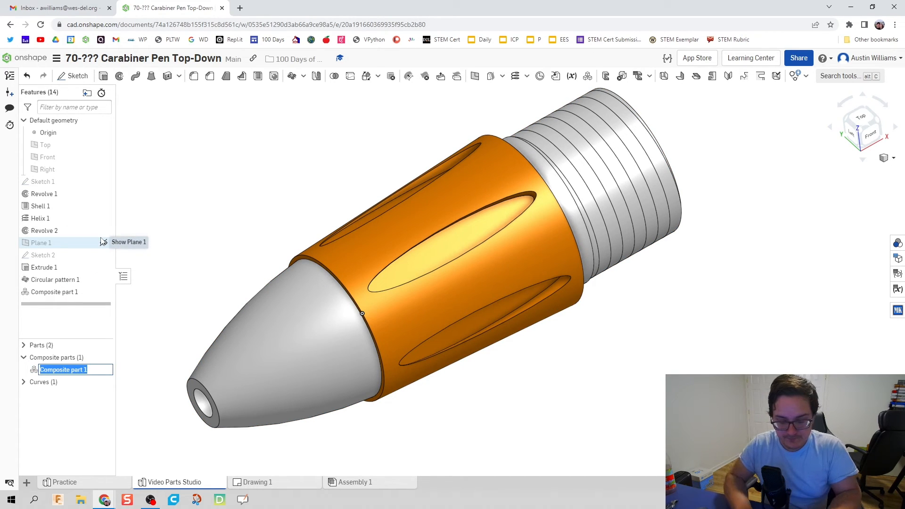
{"action": "type", "text": "B"}
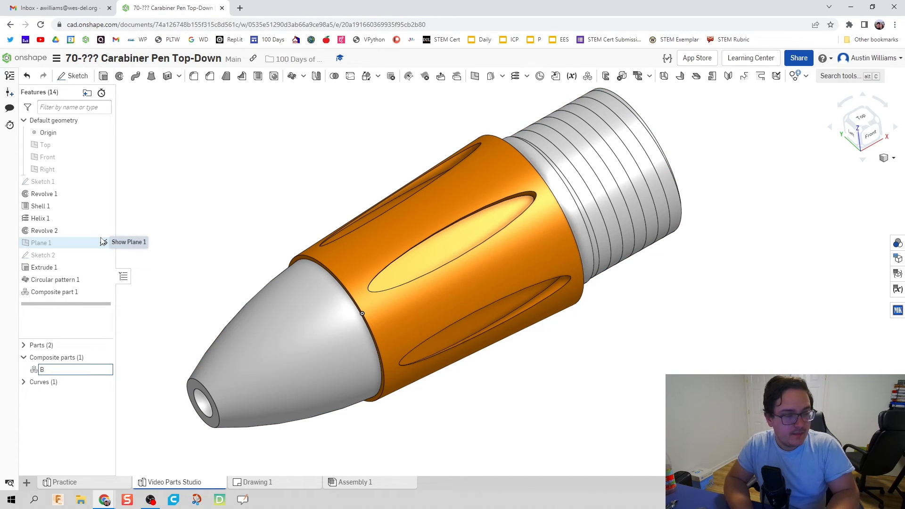
{"action": "type", "text": "ottom Suba"}
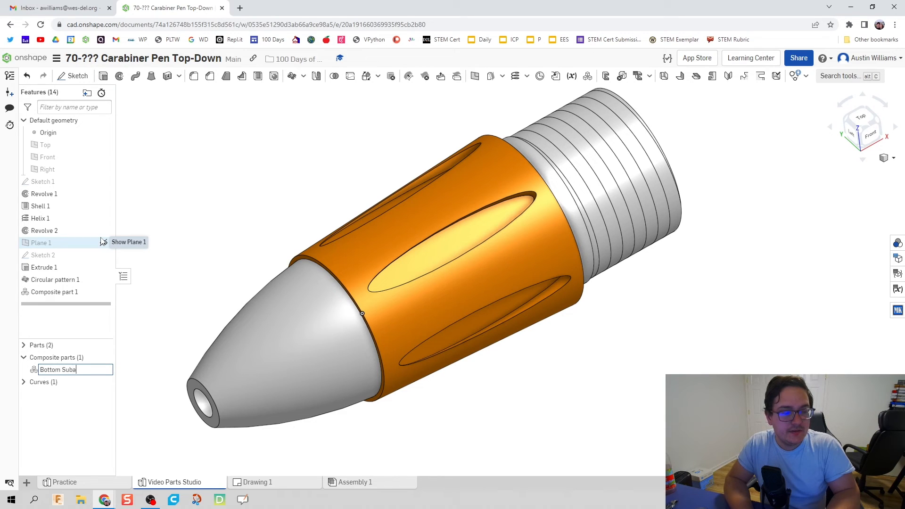